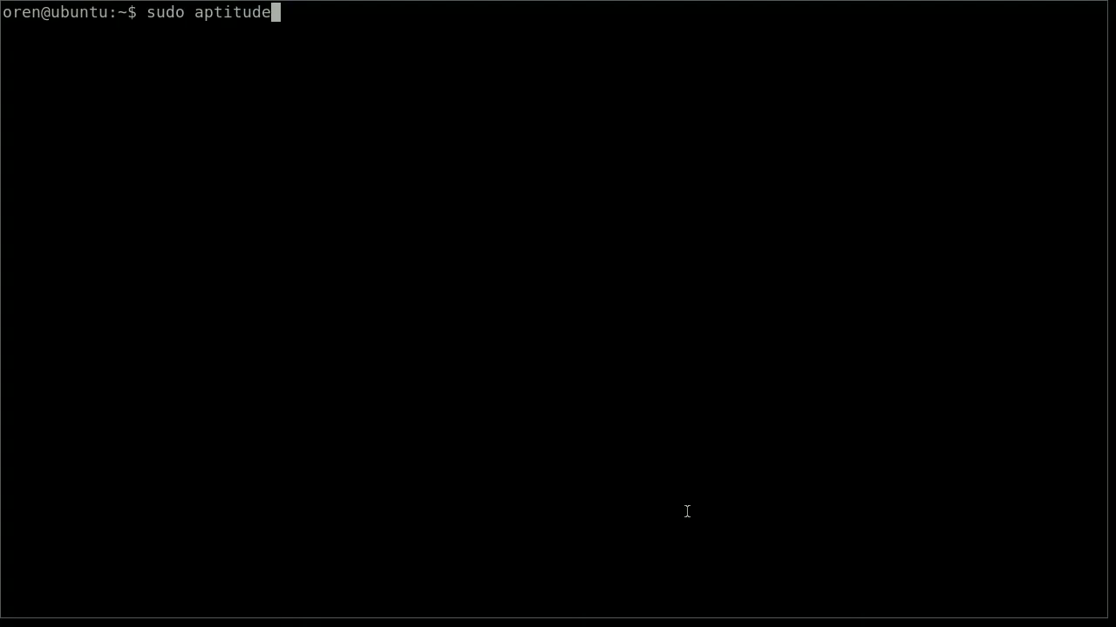
- Install the openssh-server package with sudo aptitude, which reports it is already installed
text(install)
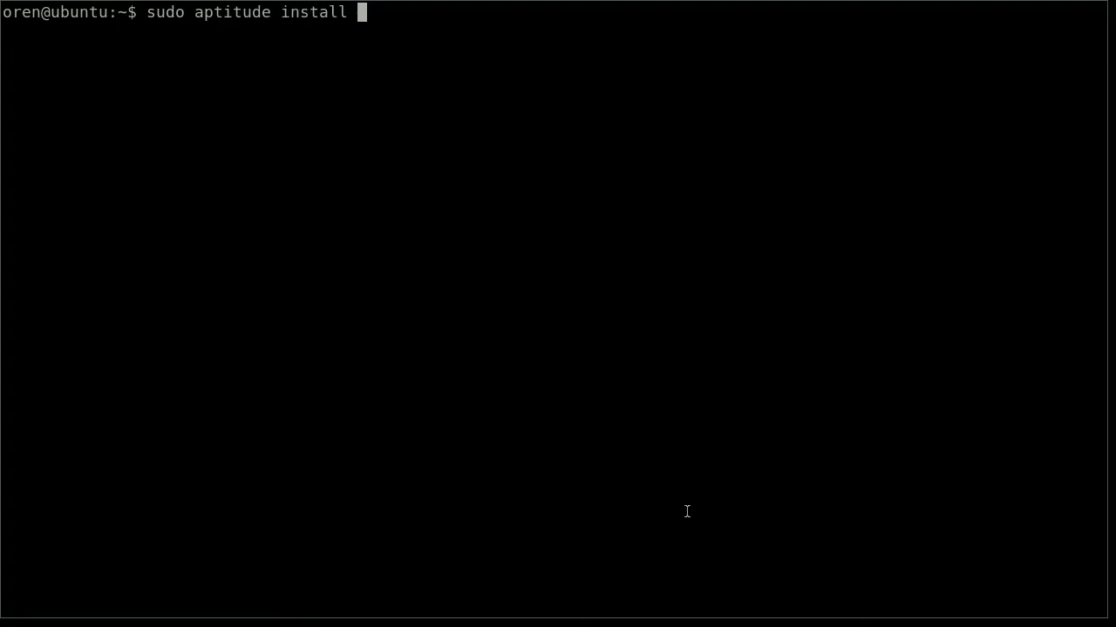
text(op)
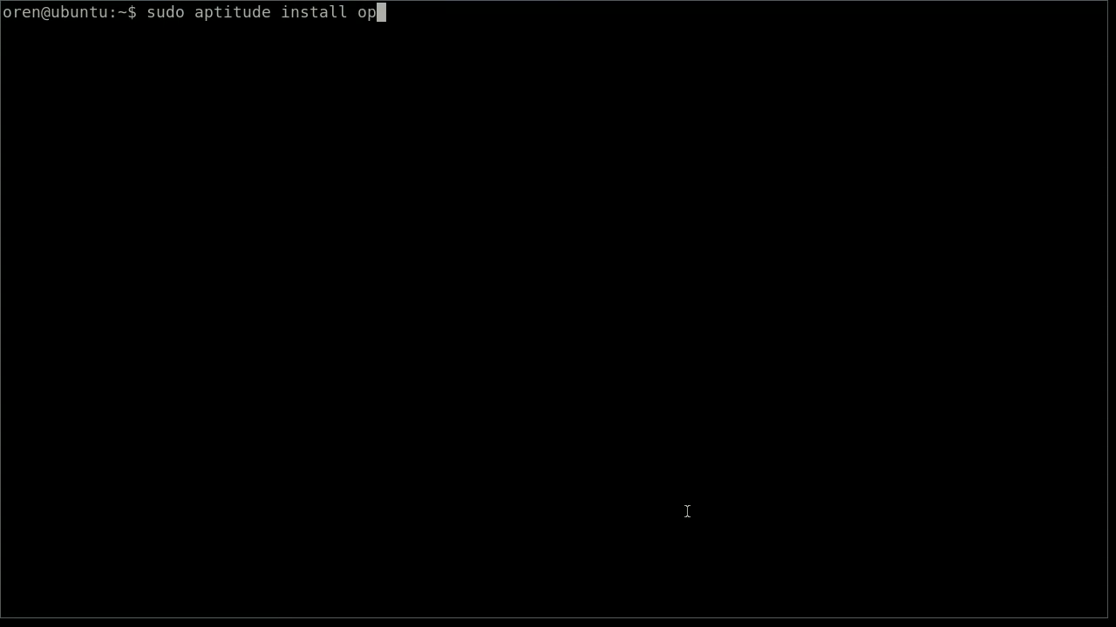
text(enssh-server)
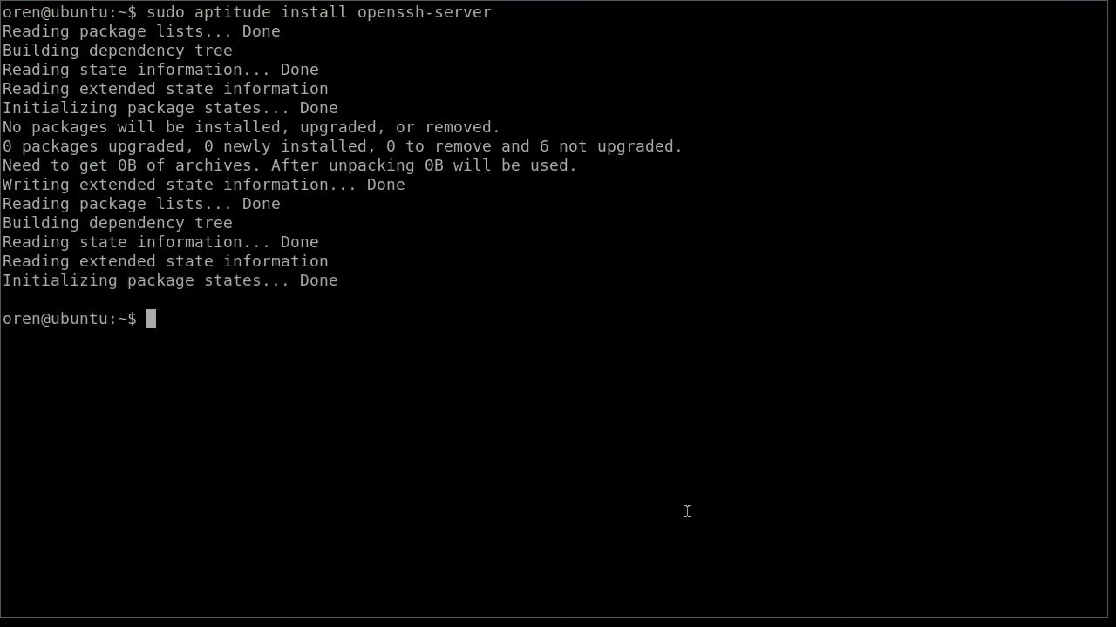
text(cd /)
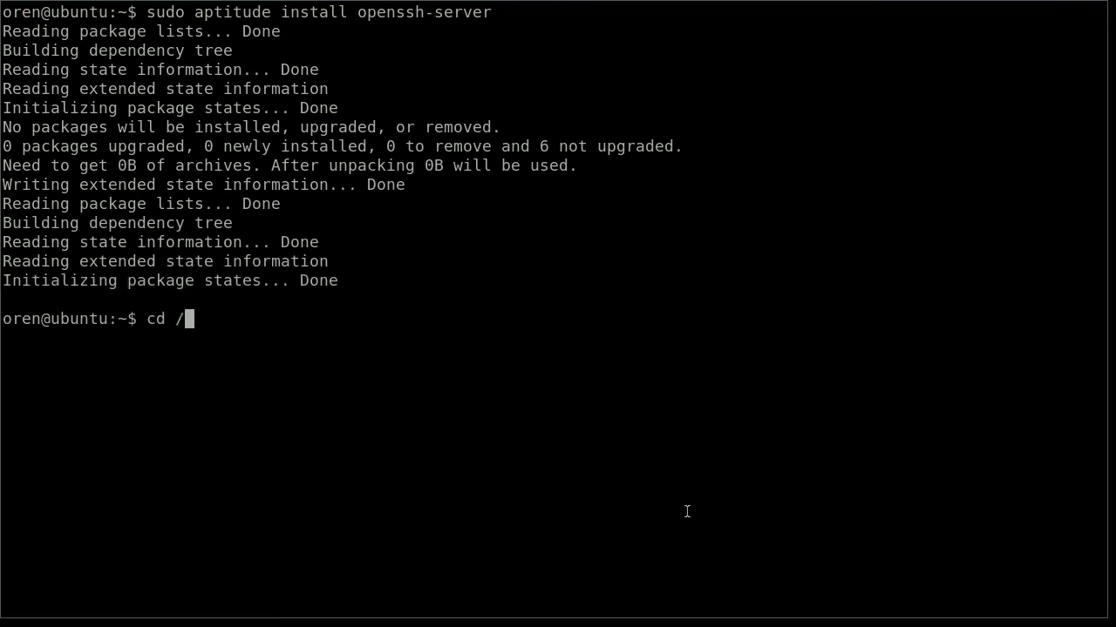
- In /home, add user 'guest' with a password, default details, and confirm with y
text(home/)
text(s)
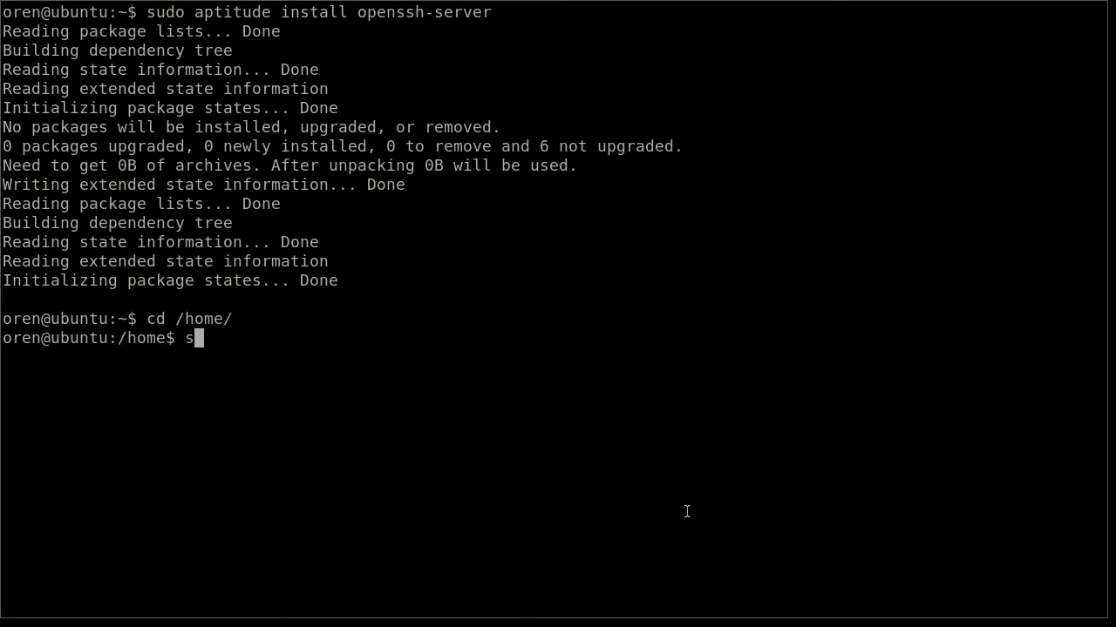
text(udo adduser guest)
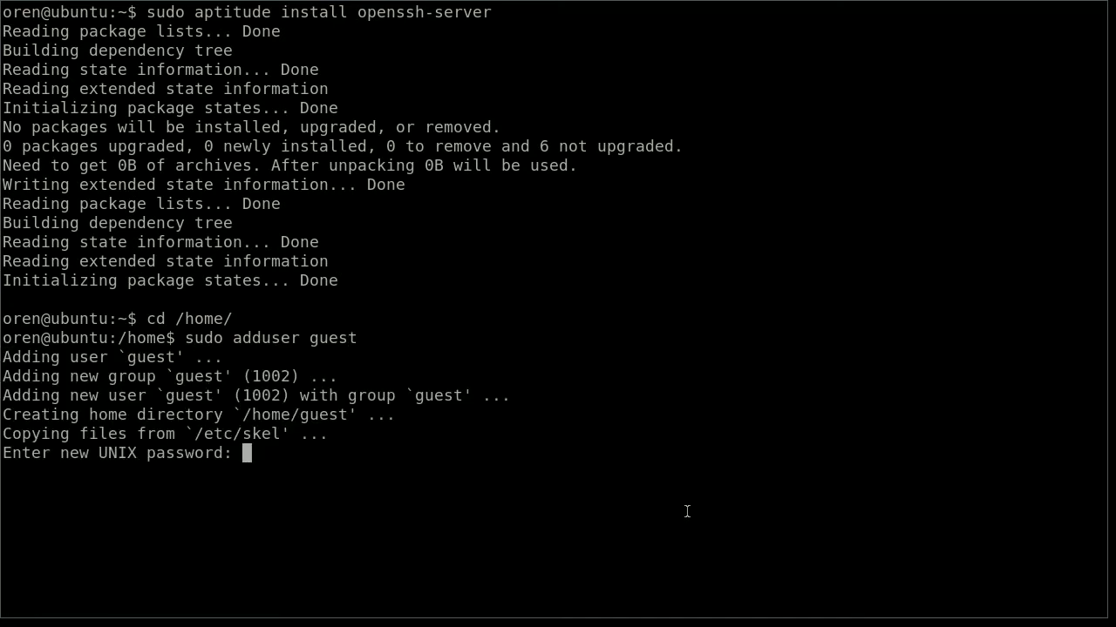
key(Enter)
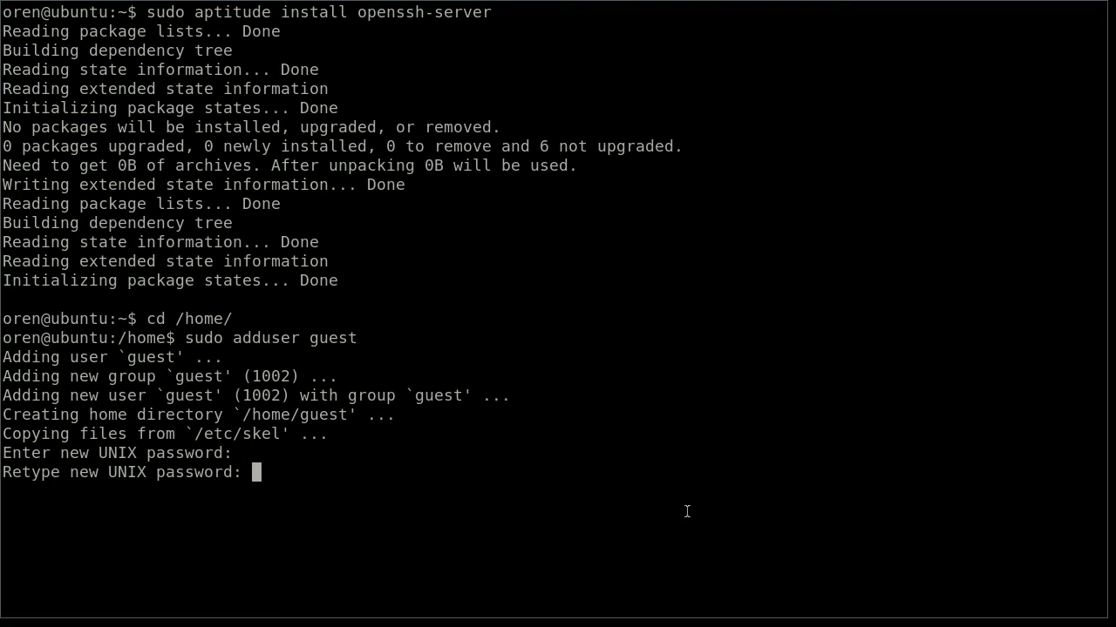
key(Enter)
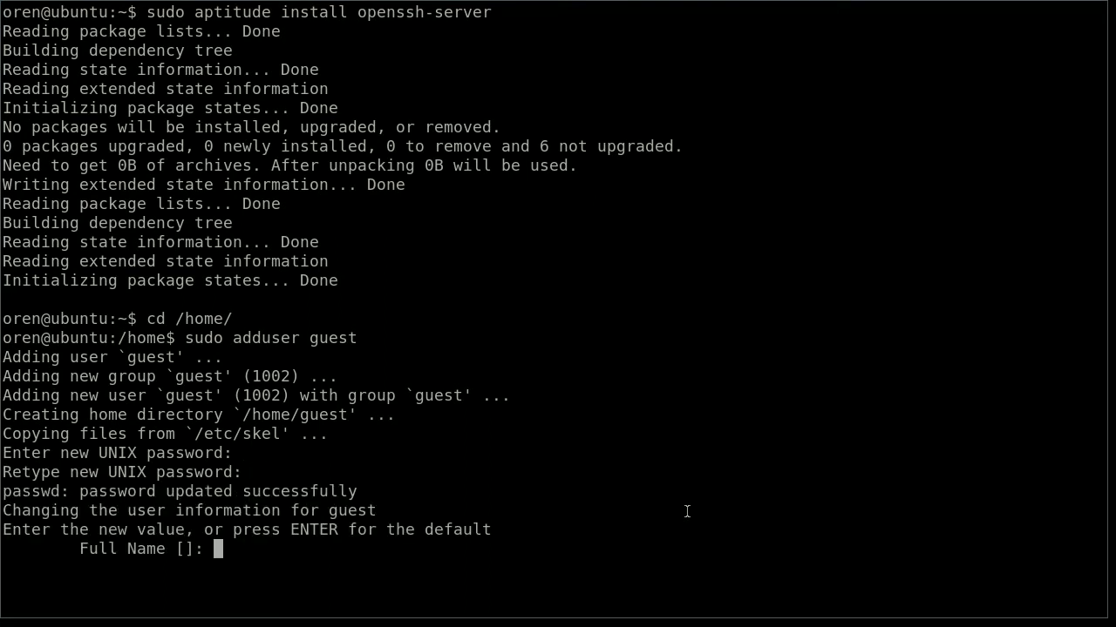
key(Return)
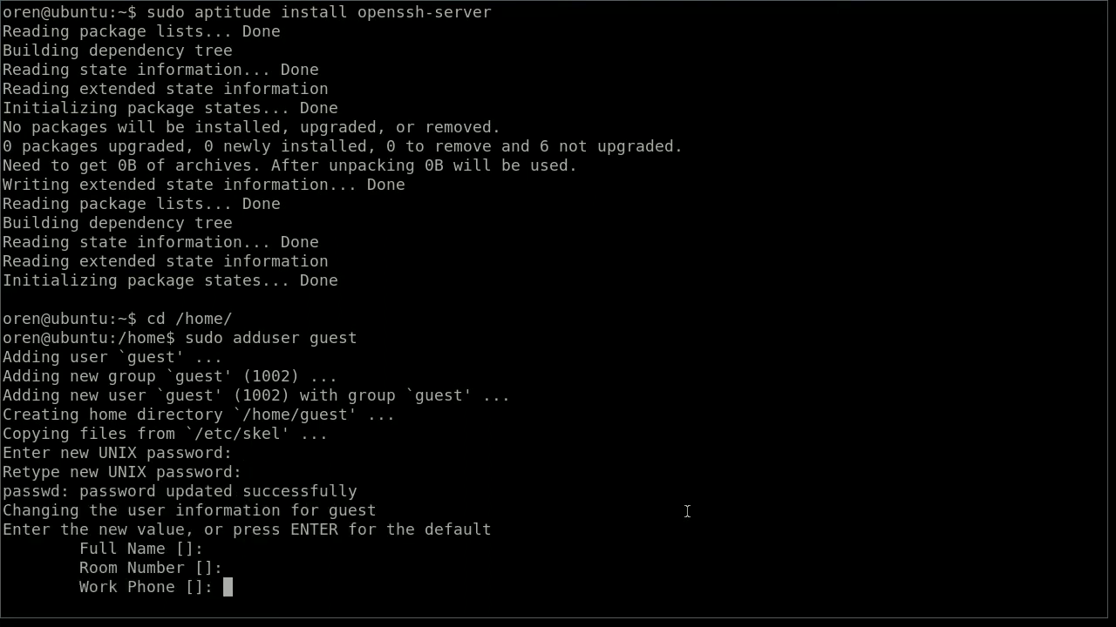
key(Return)
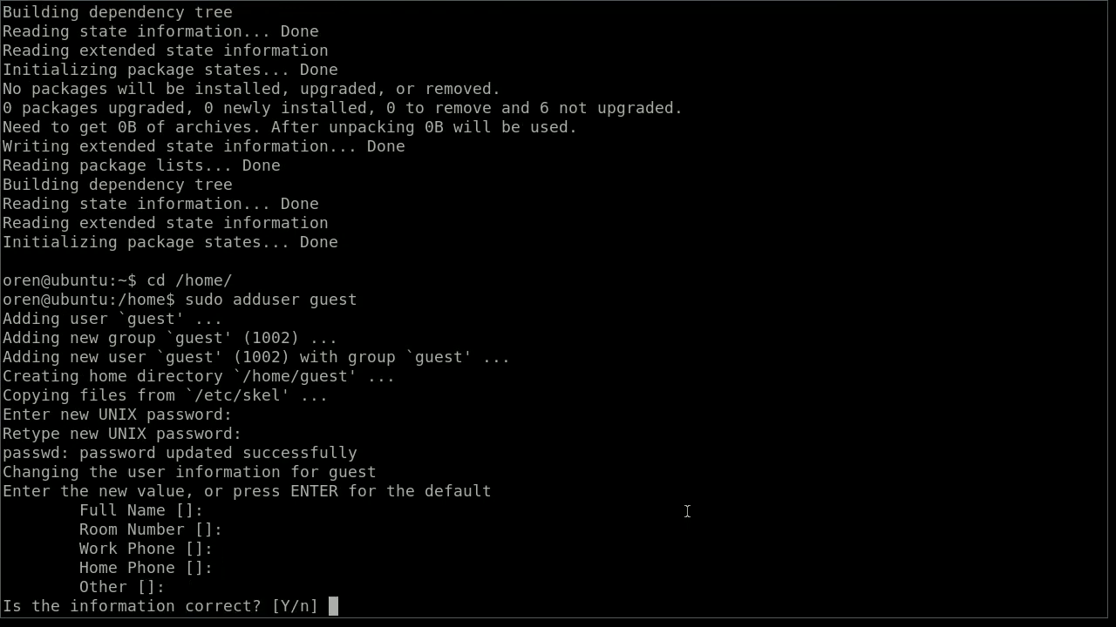
text(y)
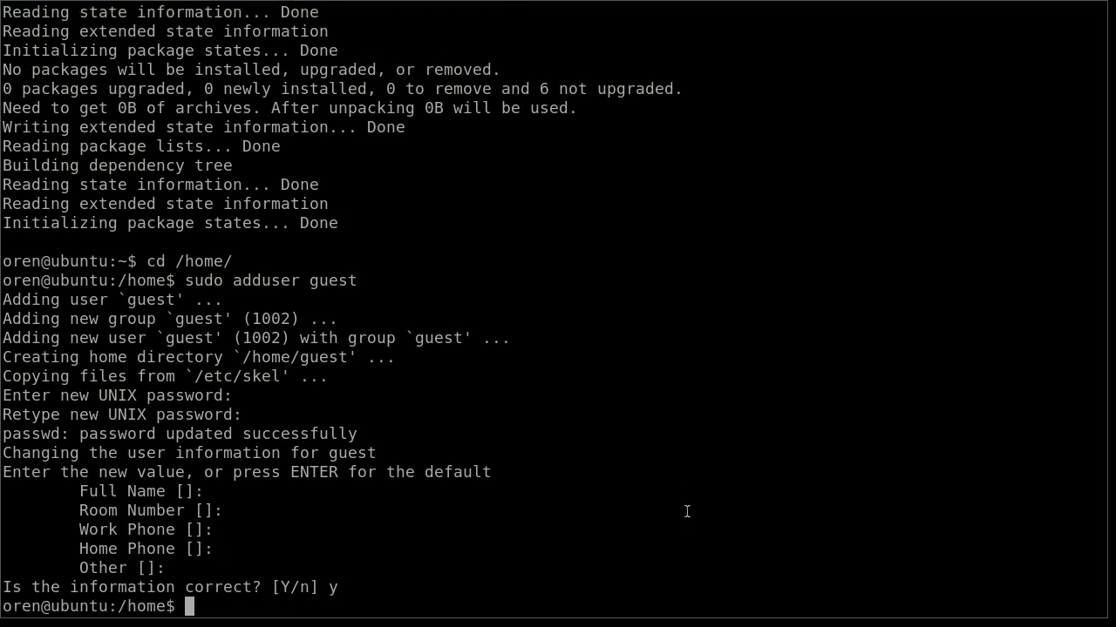
- Add user oren to the guest group with sudo adduser
text(sudo)
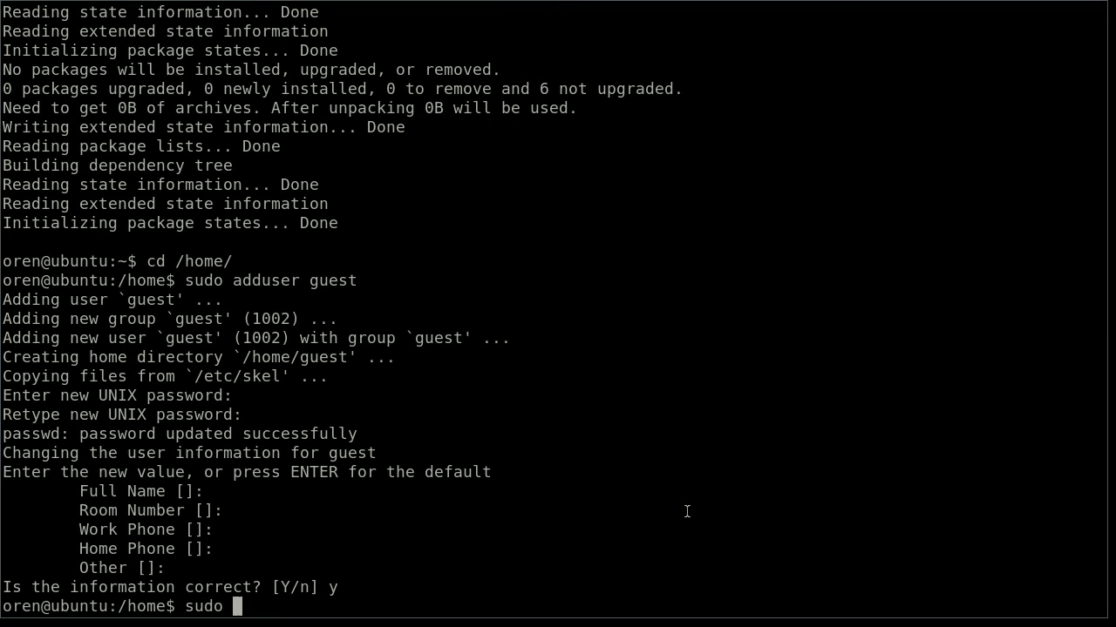
text(add)
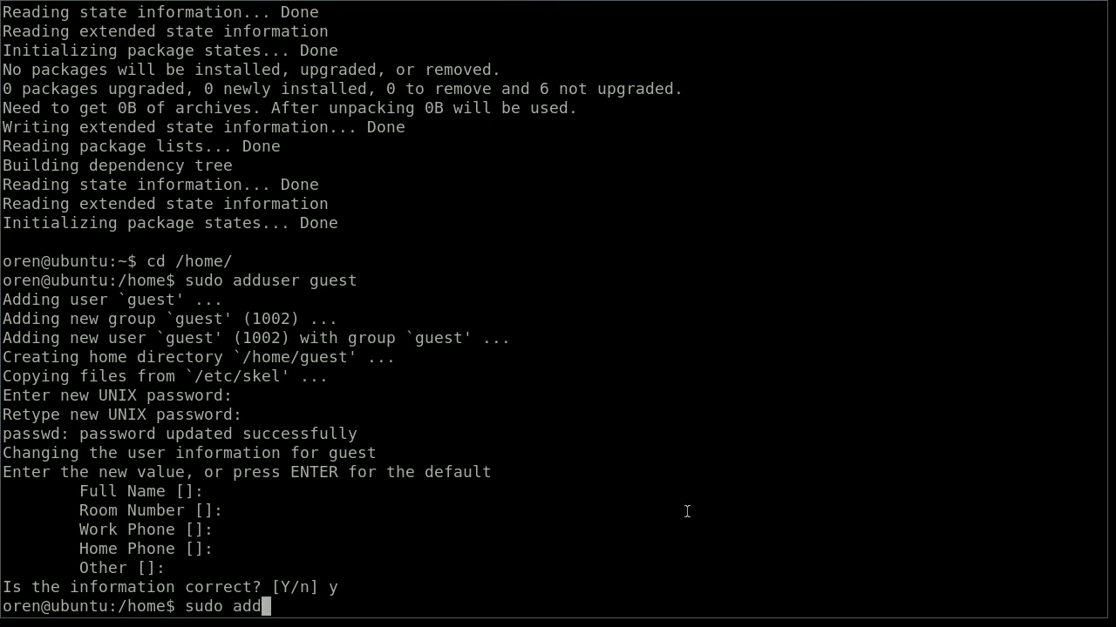
text(user oren guest)
text(ls -la)
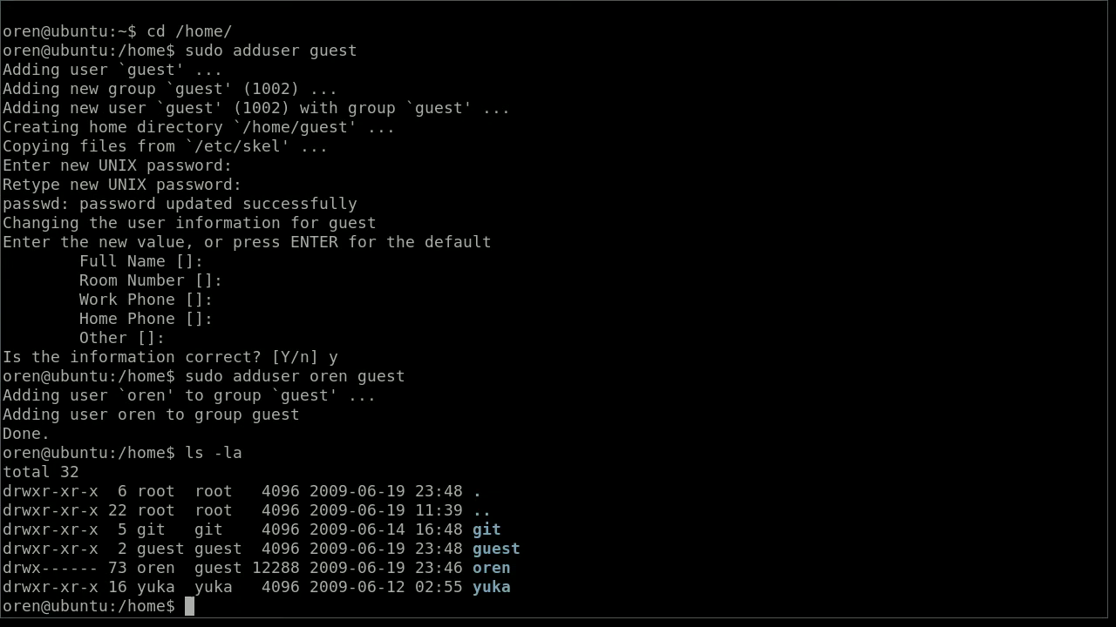
text(sudo)
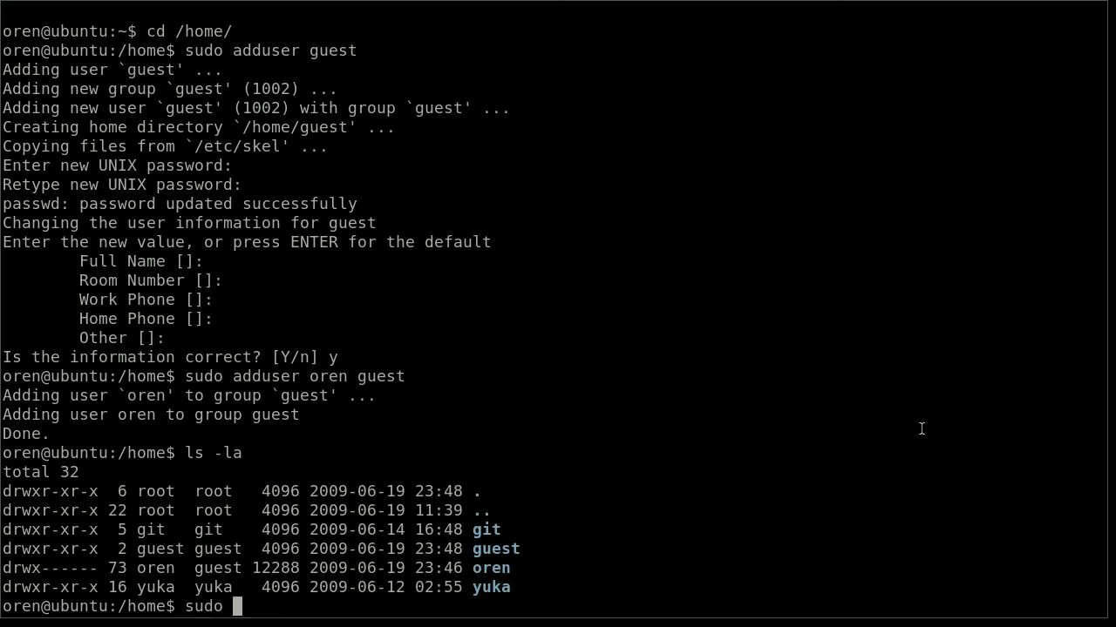
text(chmod)
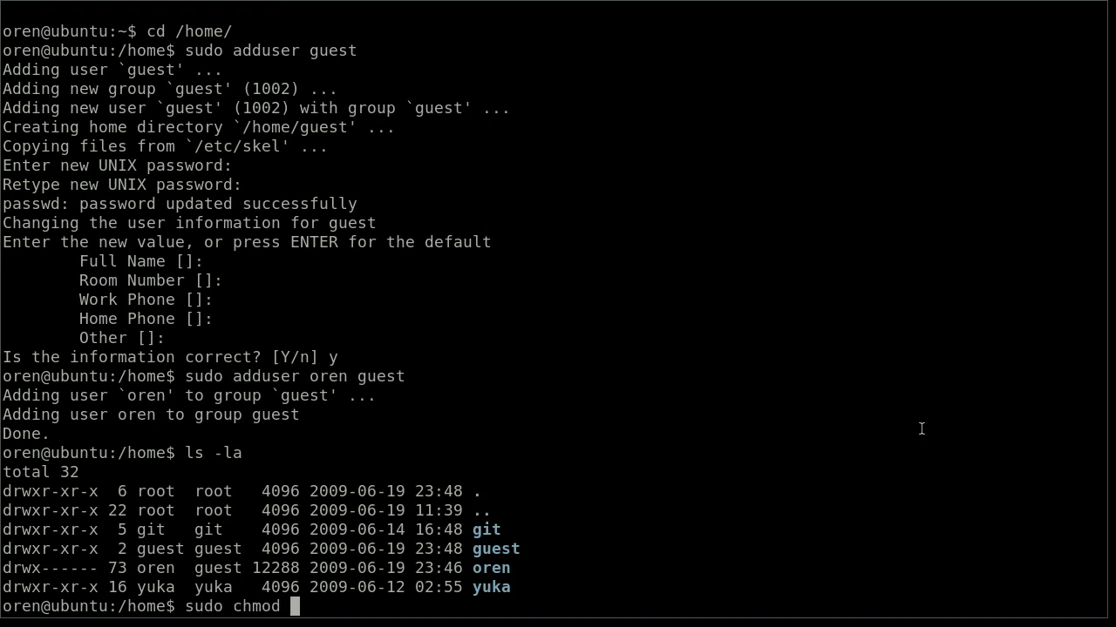
- Set the guest/ home folder to 775 permissions and list to confirm
text(77)
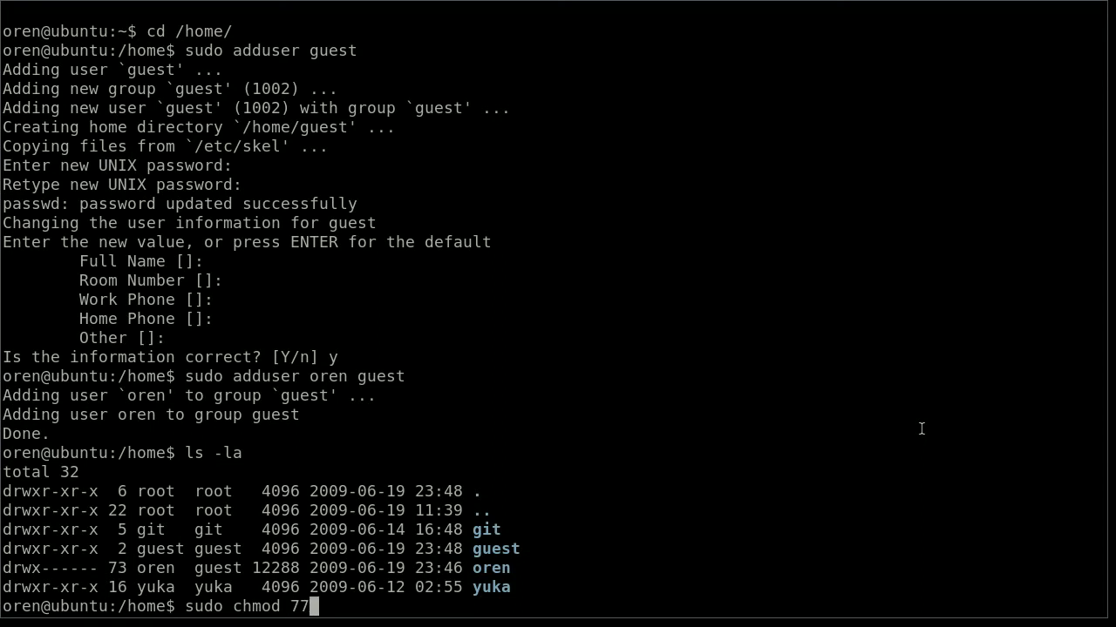
text(5 g)
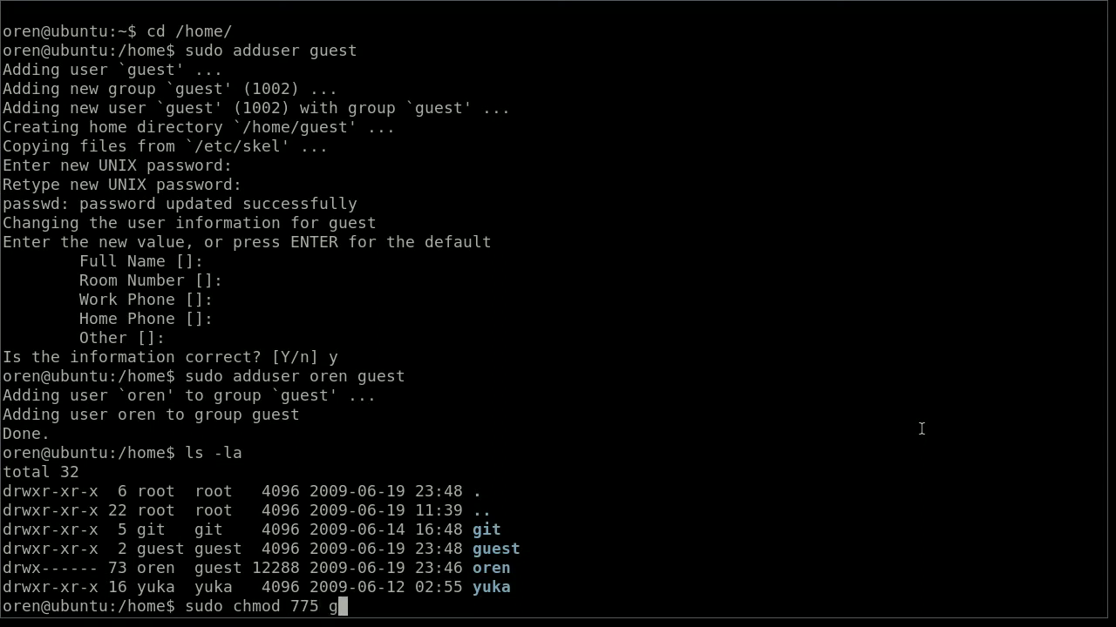
text(uest/)
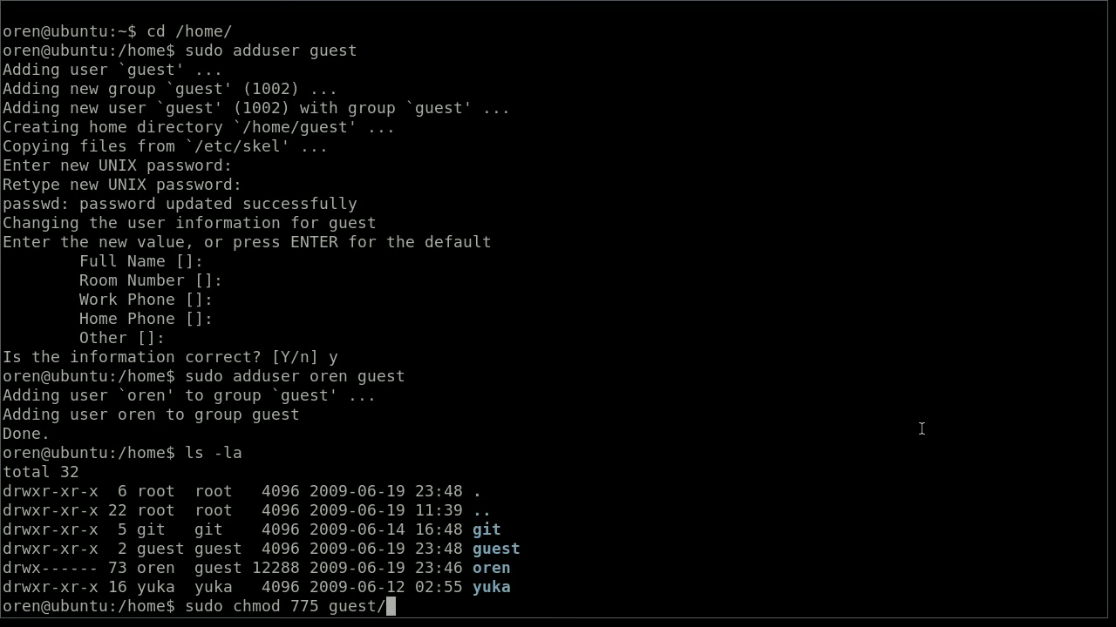
key(Return)
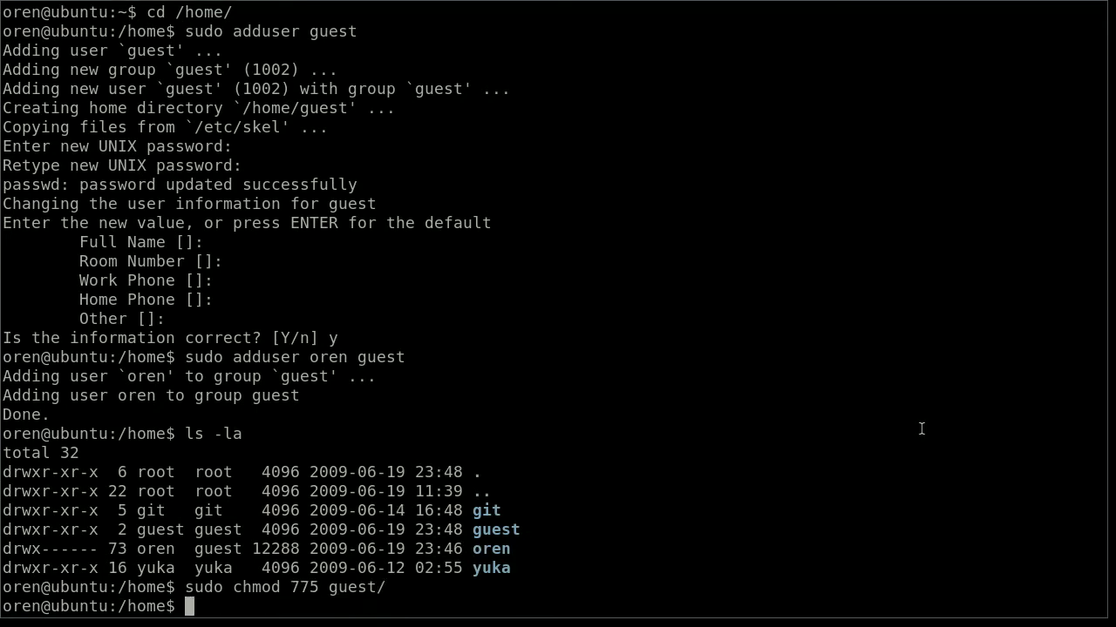
text(ls -l)
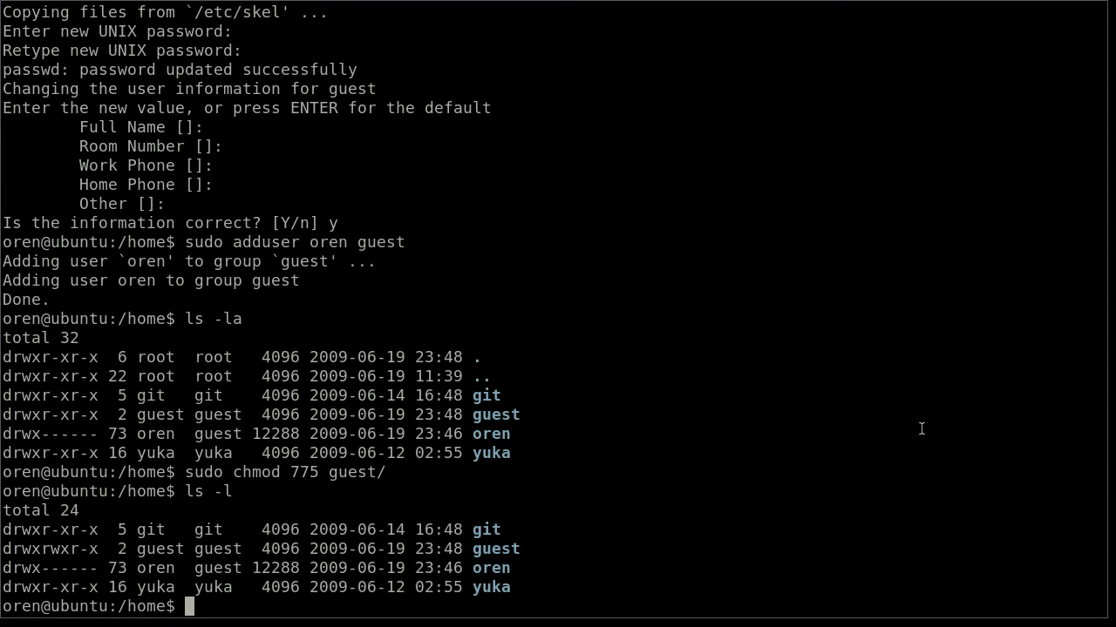
- Copy oren's .vim and .vimrc into guest's home and list its contents with ls -la
text(sudo cp)
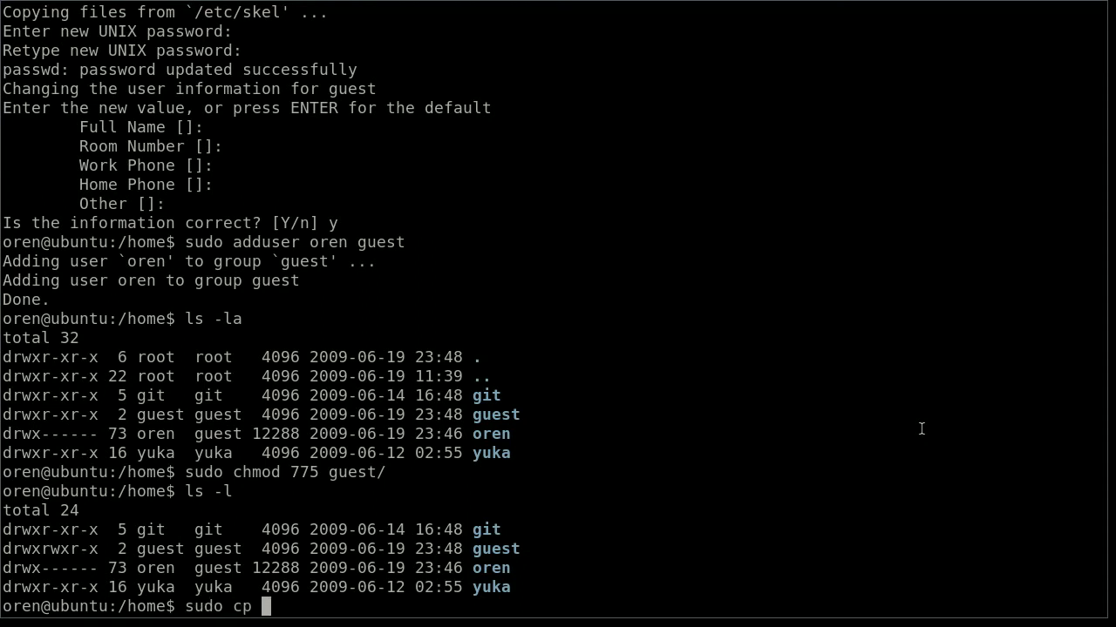
text(-r oren/)
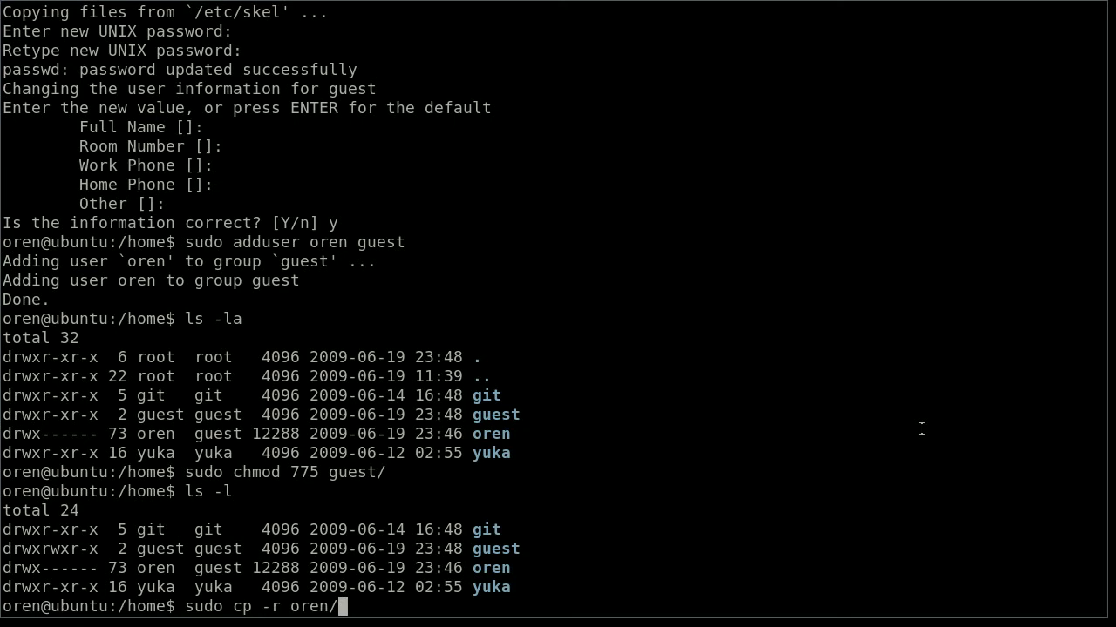
text(.vim oren)
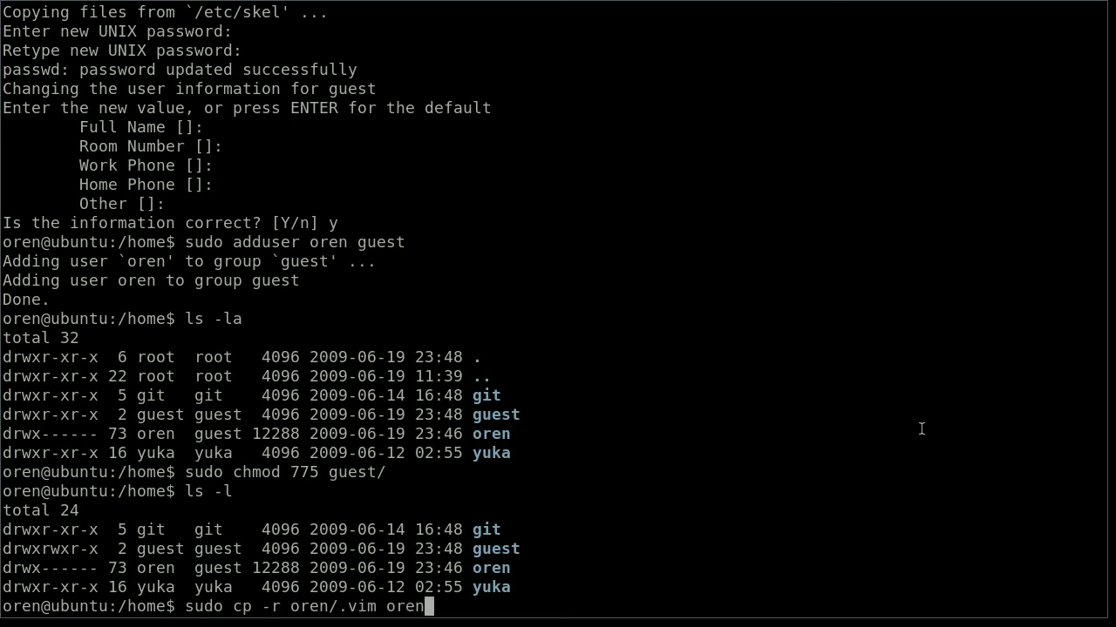
text(/.vim)
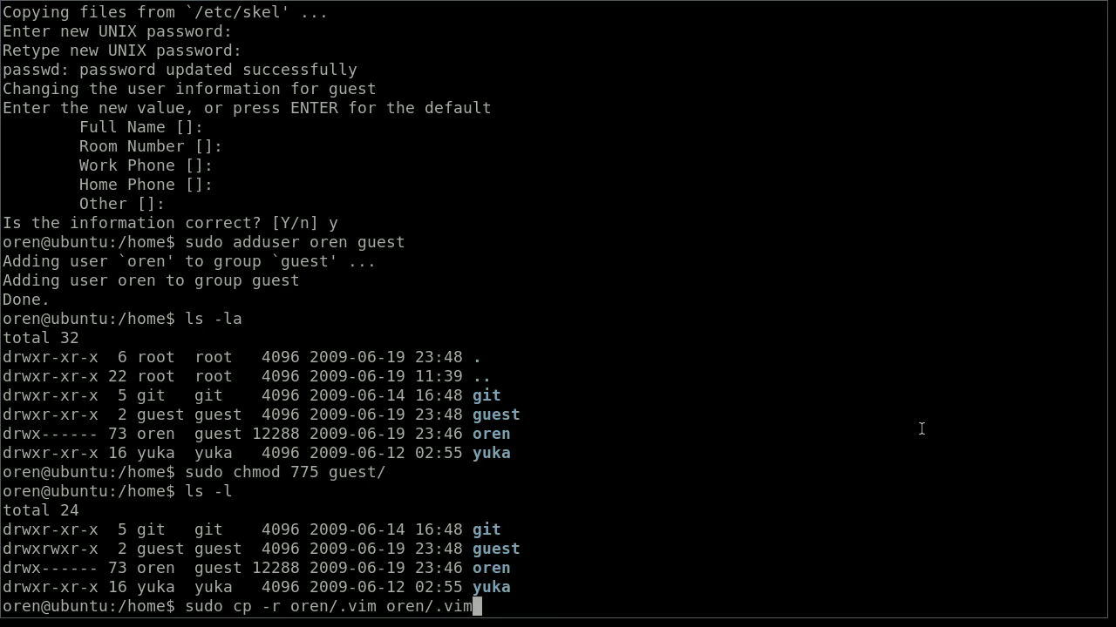
text(rc)
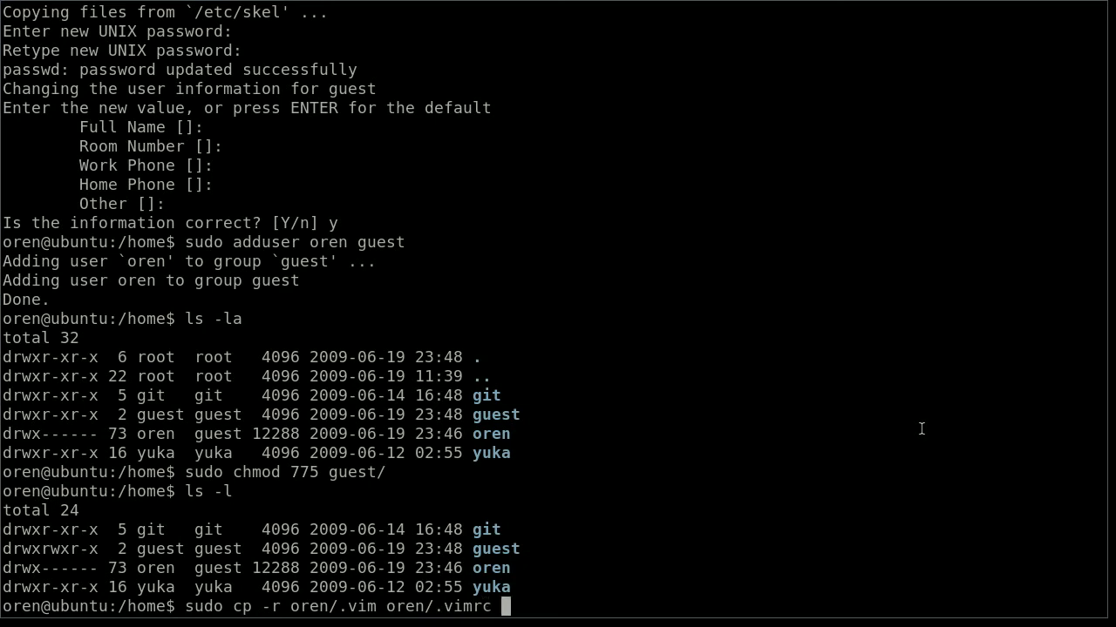
text(guest)
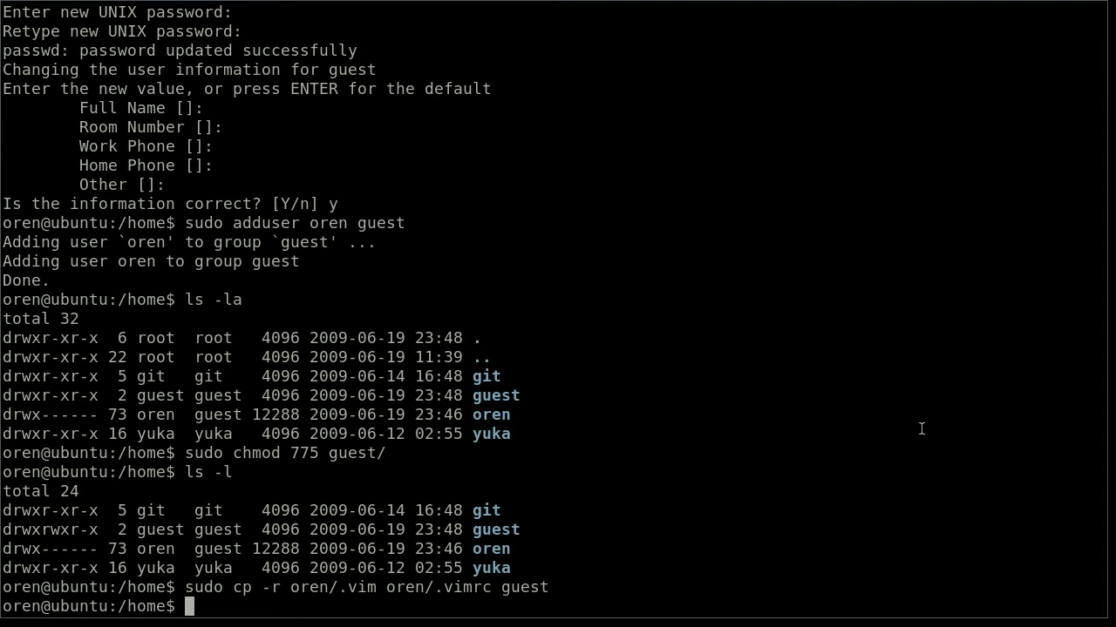
text(cd gue)
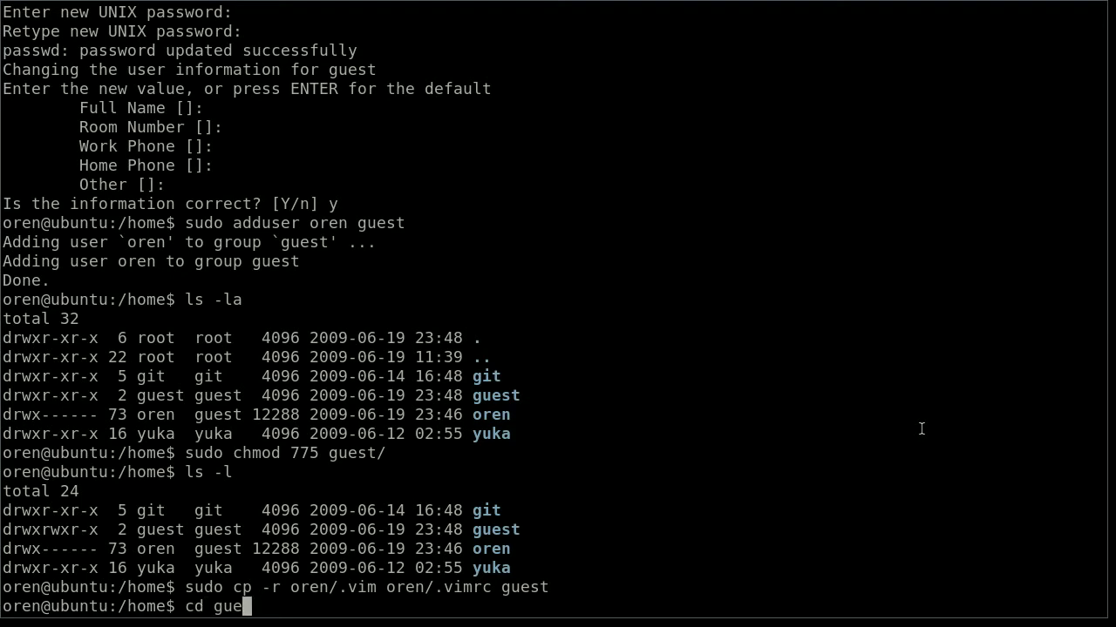
text(st/)
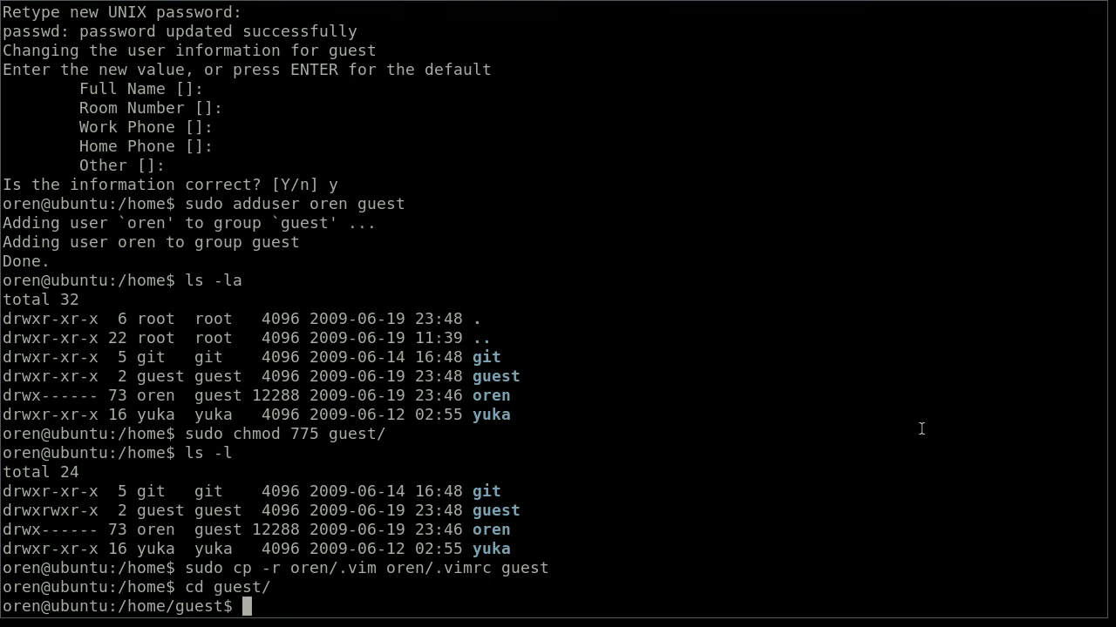
text(ls -la)
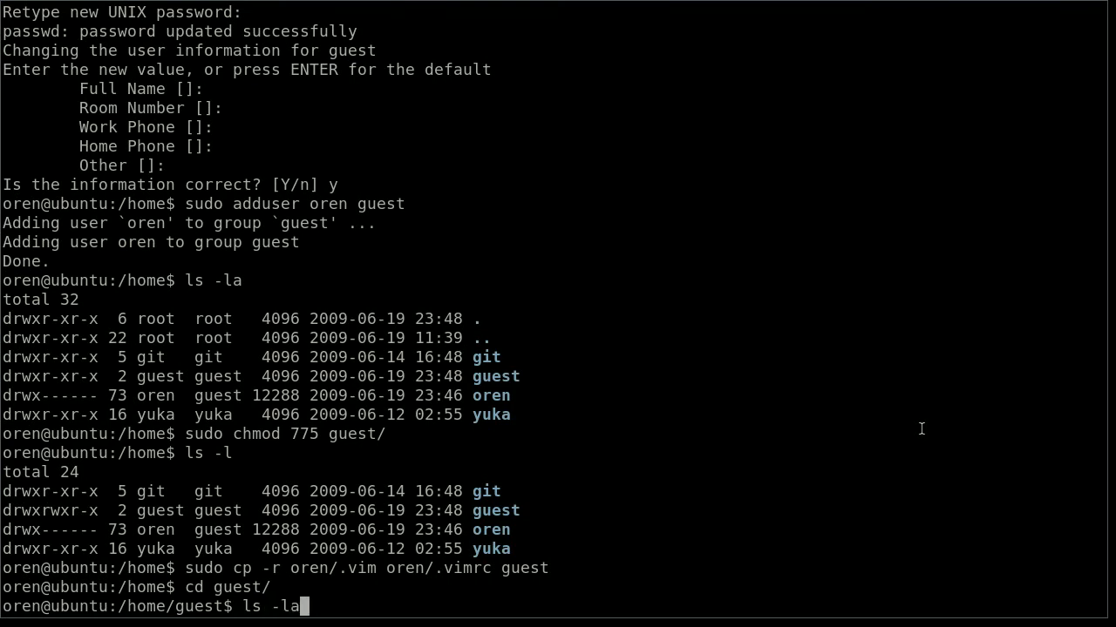
key(Return)
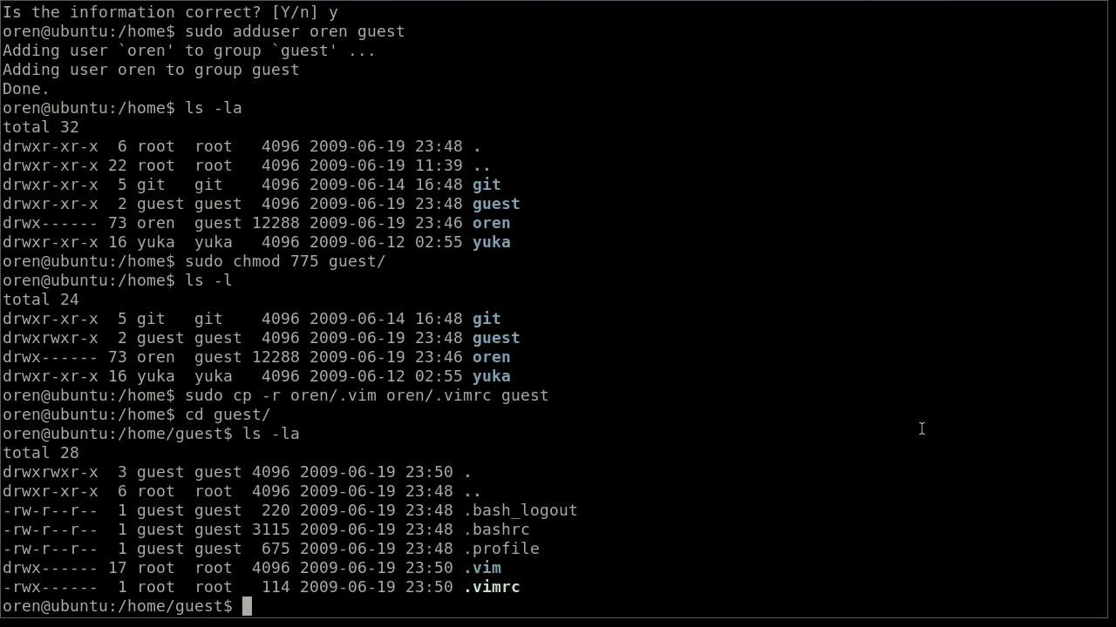
- Begin recursively changing ownership of .vim to guest with sudo chown -R
text(sudo ch)
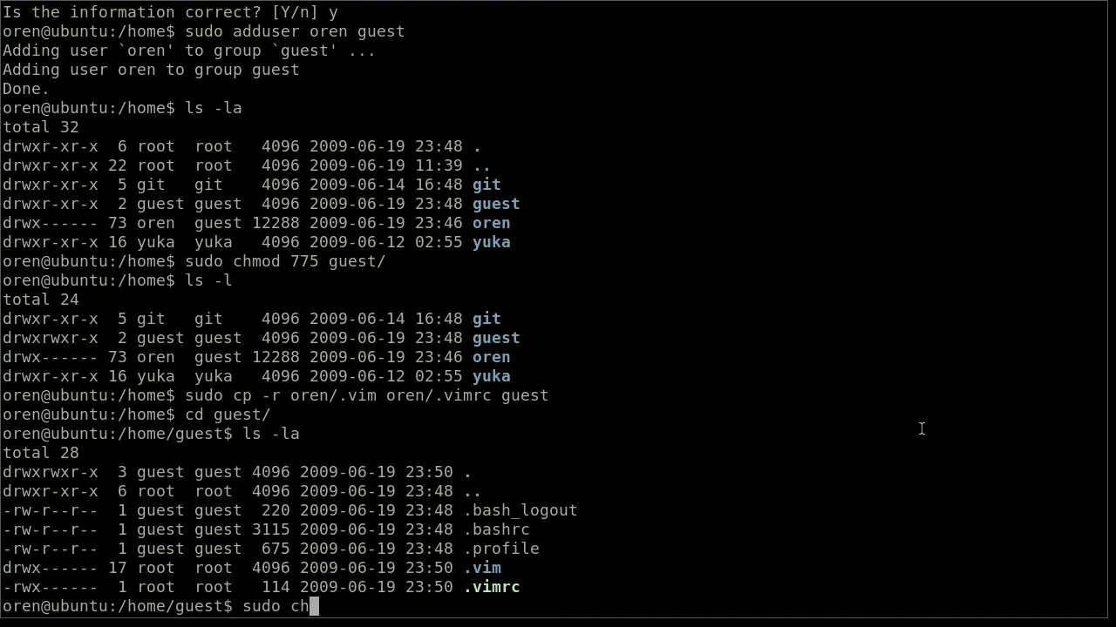
text(own)
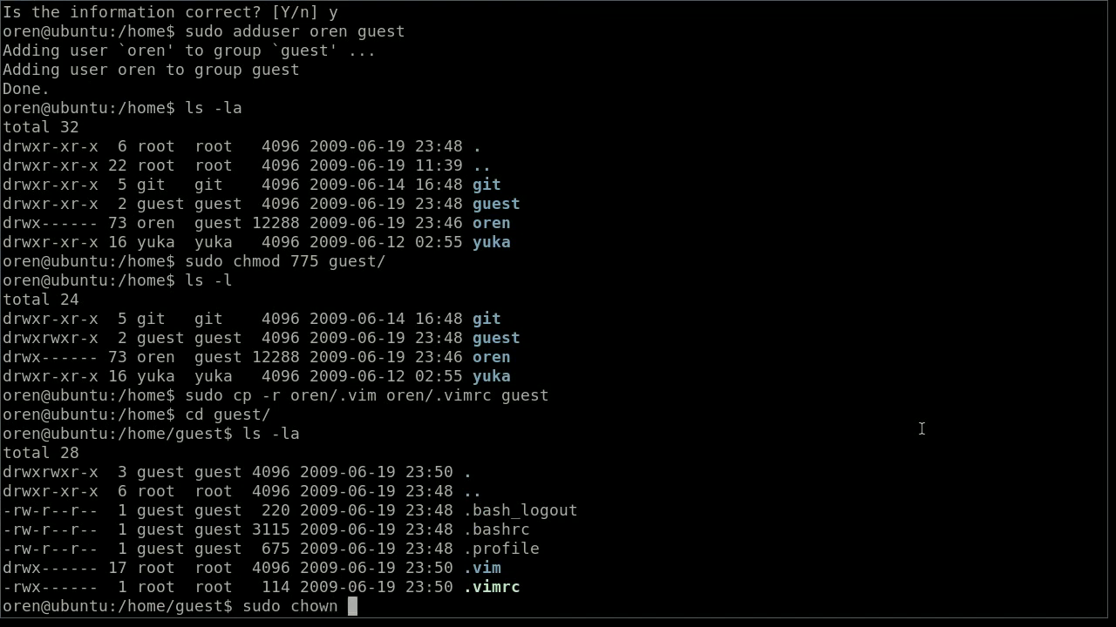
text(-R guest.gu)
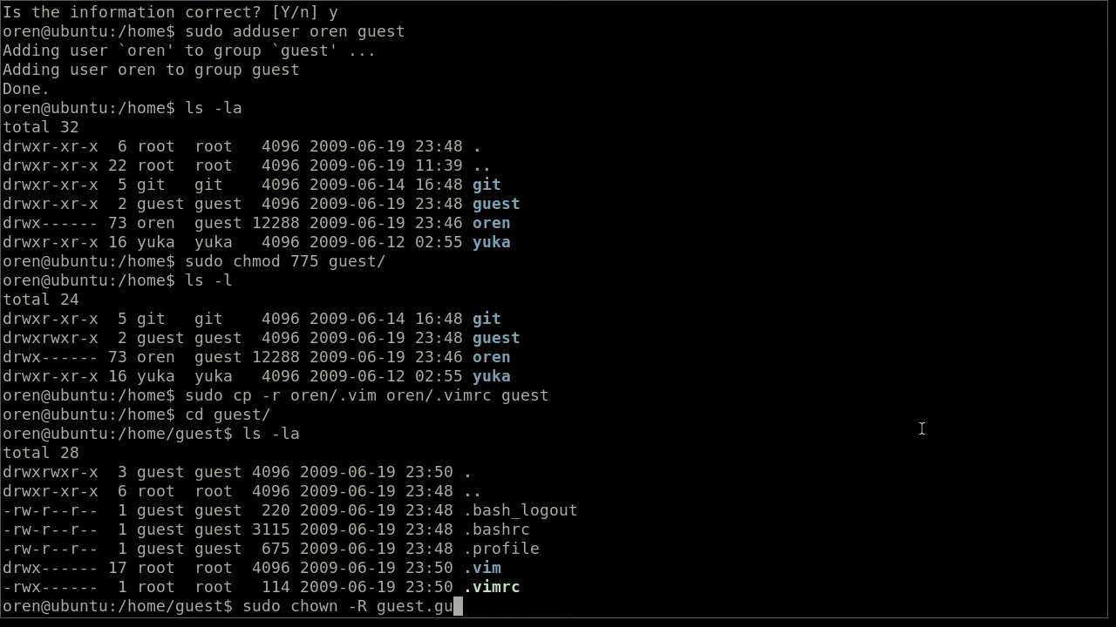
text(est)
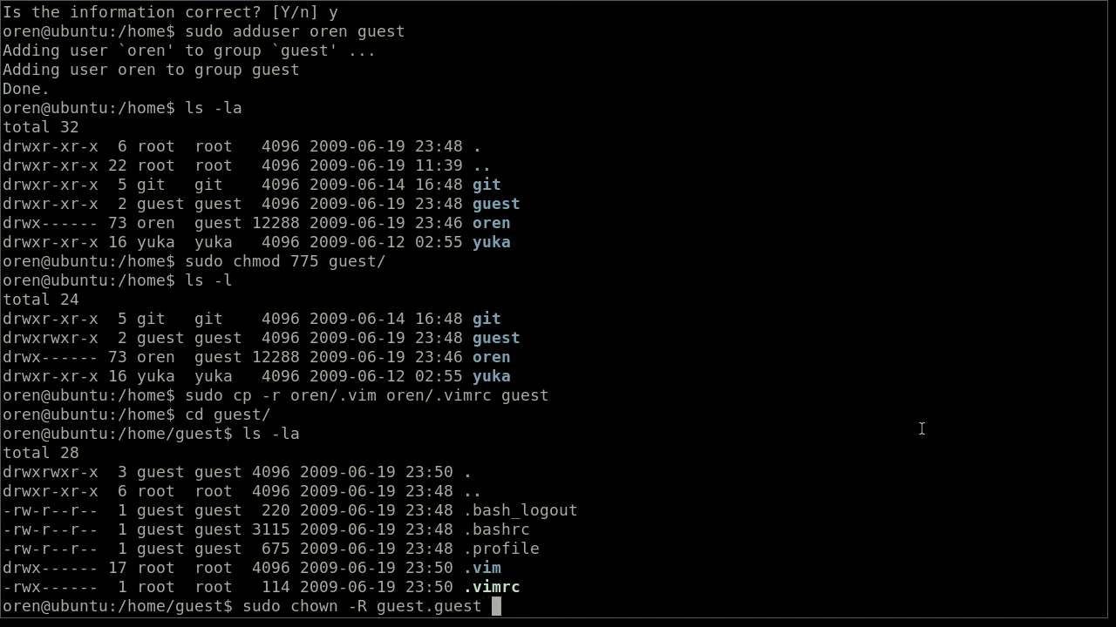
text(.vim)
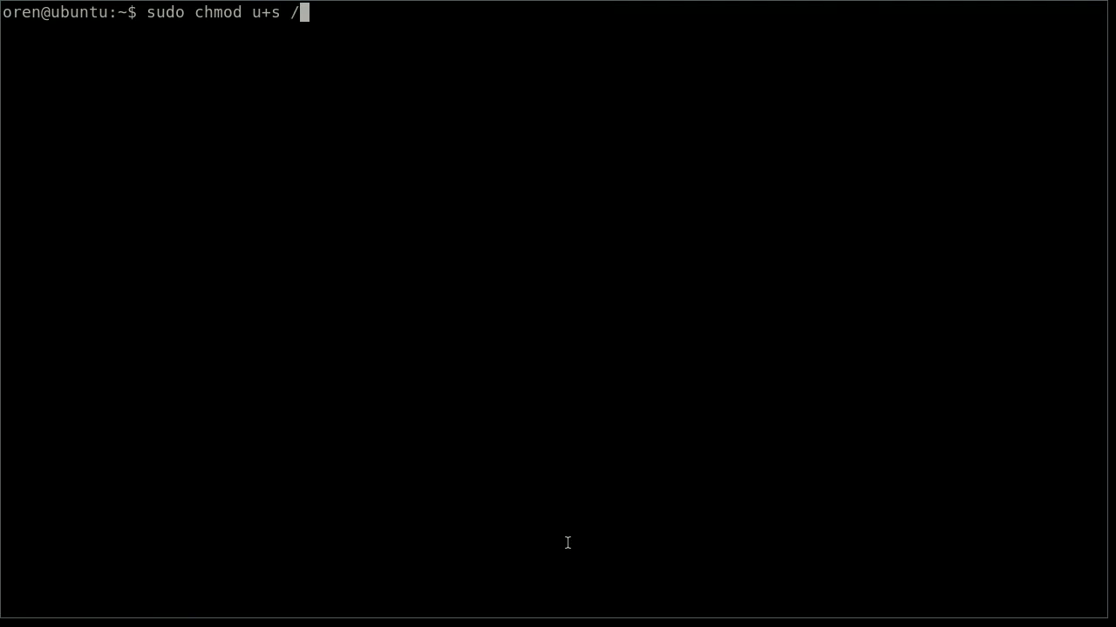
- Set the setuid bit on /usr/bin/screen and verify it lists as -rwsr-xr-x
text(usr/bi)
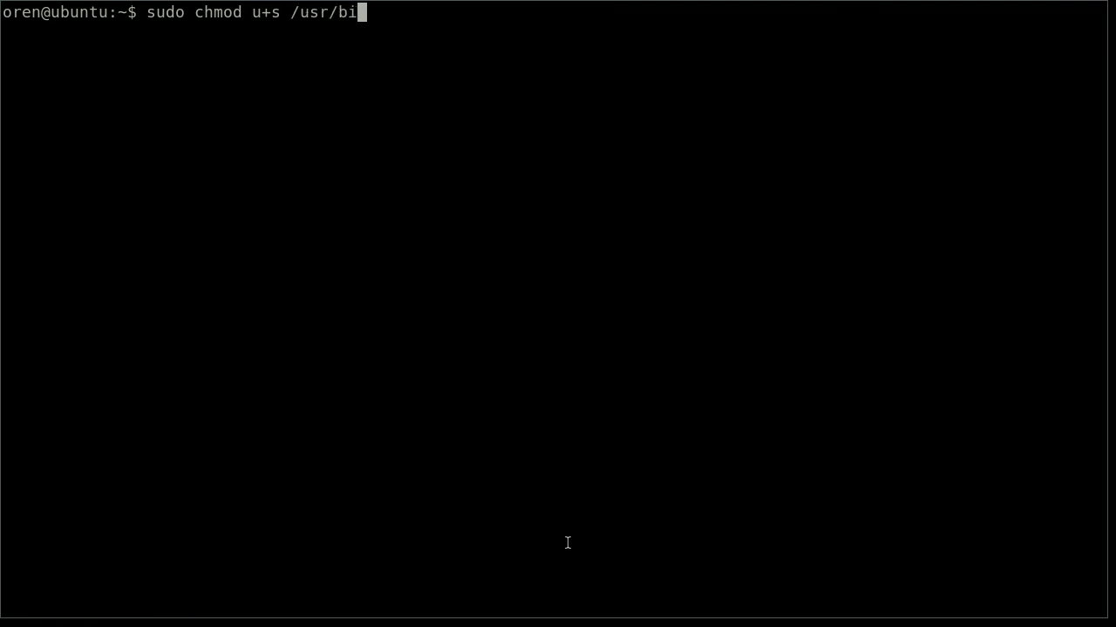
text(n/screen)
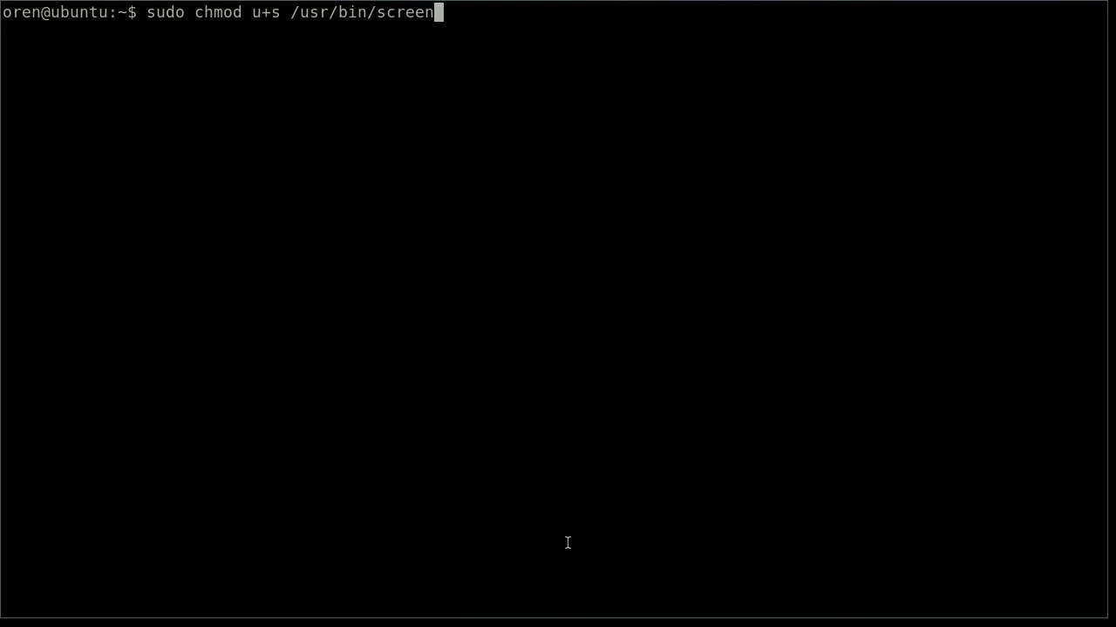
text(ls)
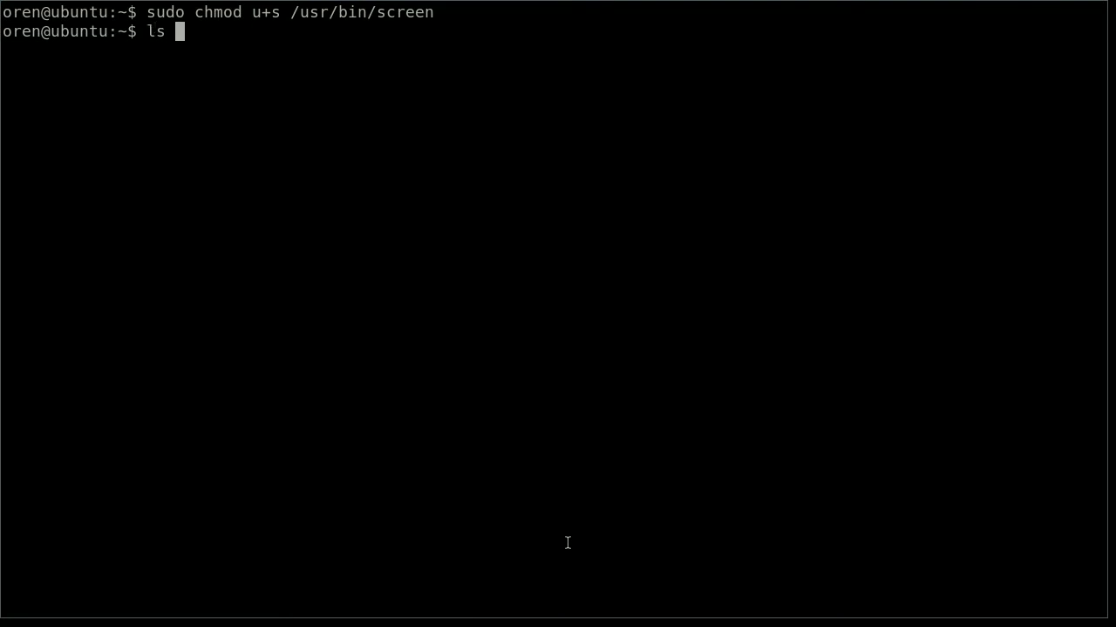
text(/usr/bin/sc)
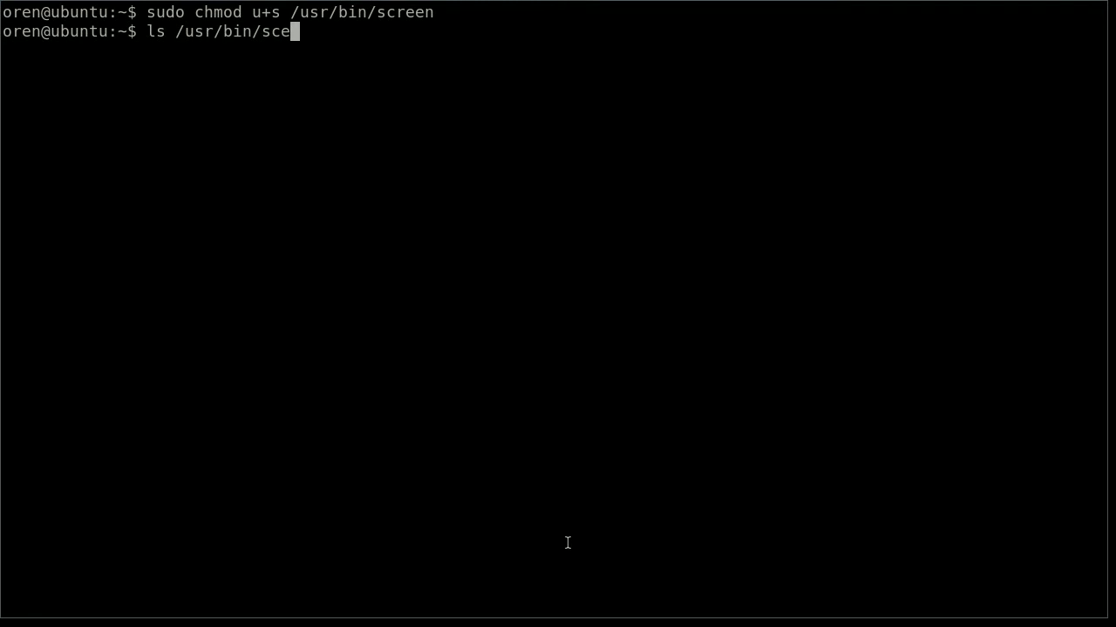
text(en)
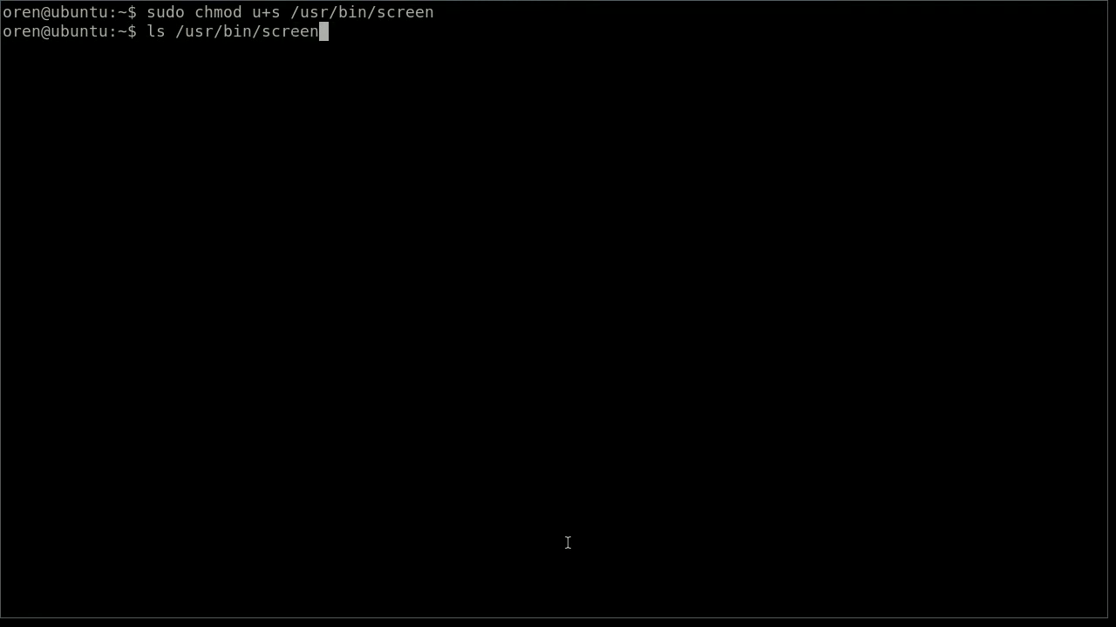
key(Return)
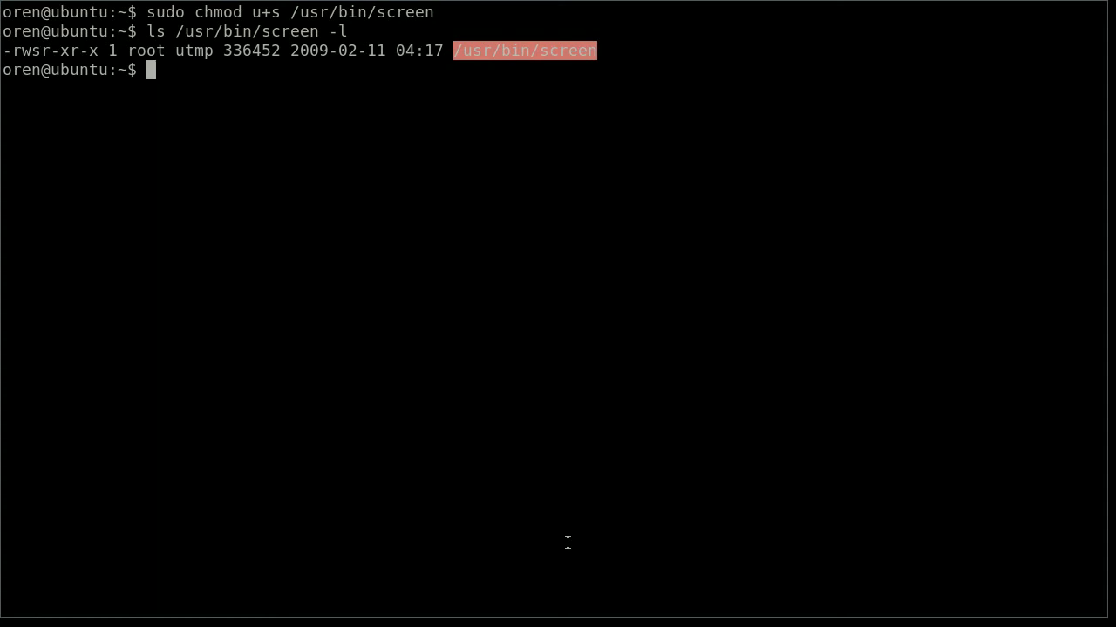
text(vim .scree)
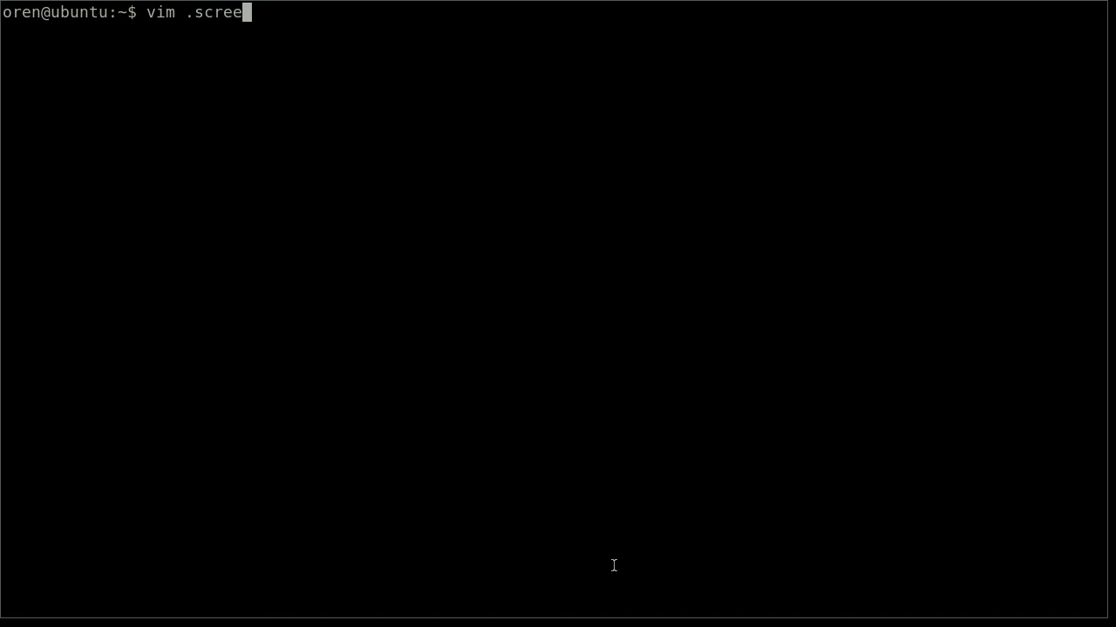
text(nrc)
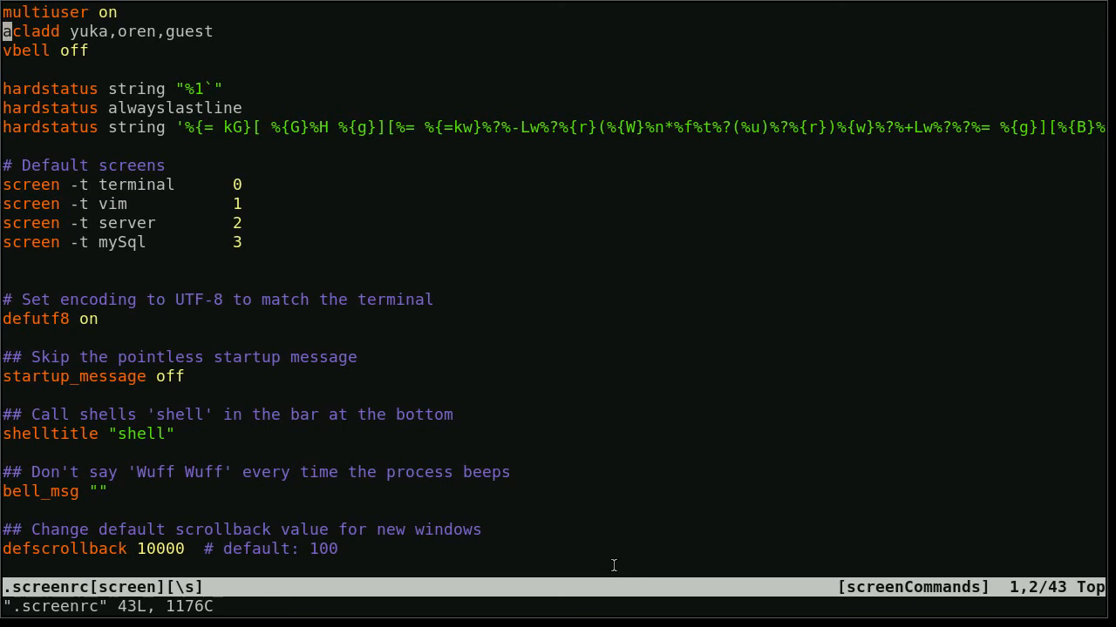
key(Up)
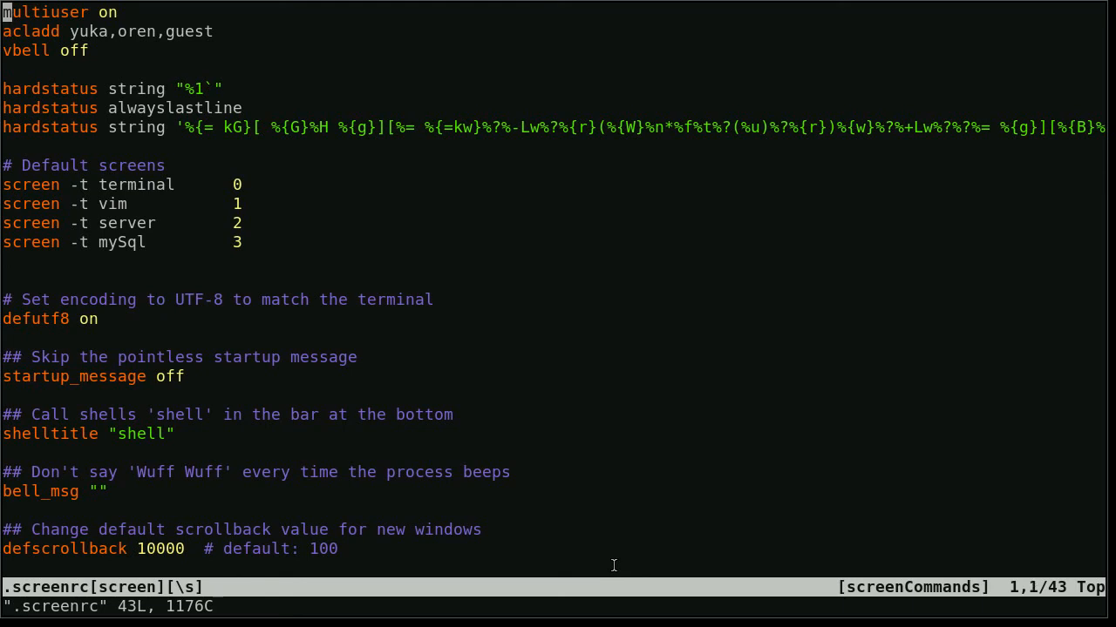
key(V)
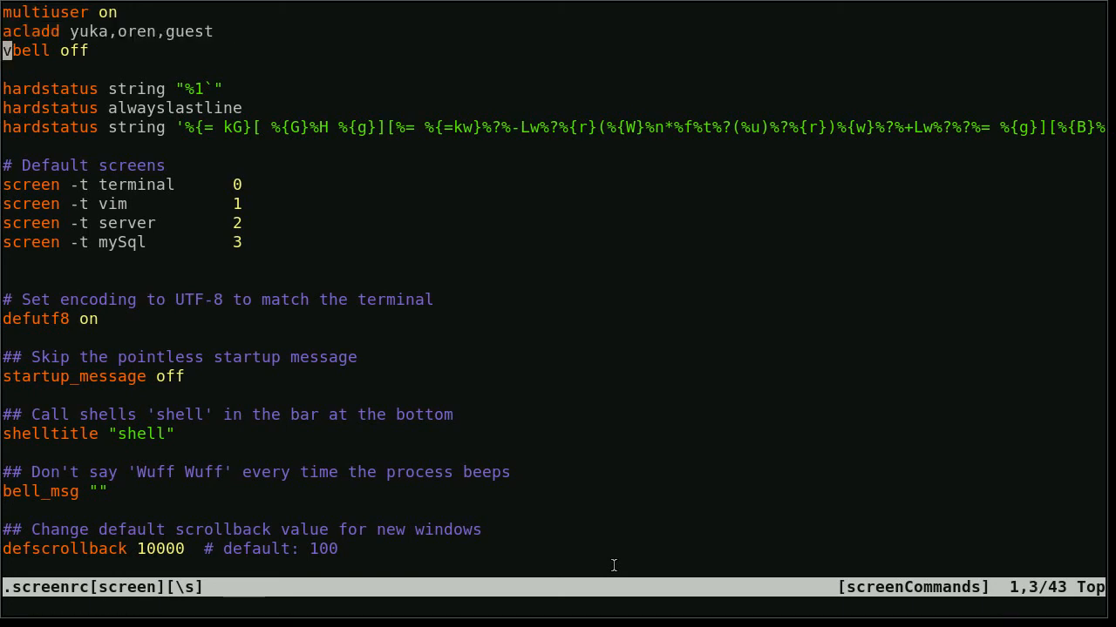
key(V)
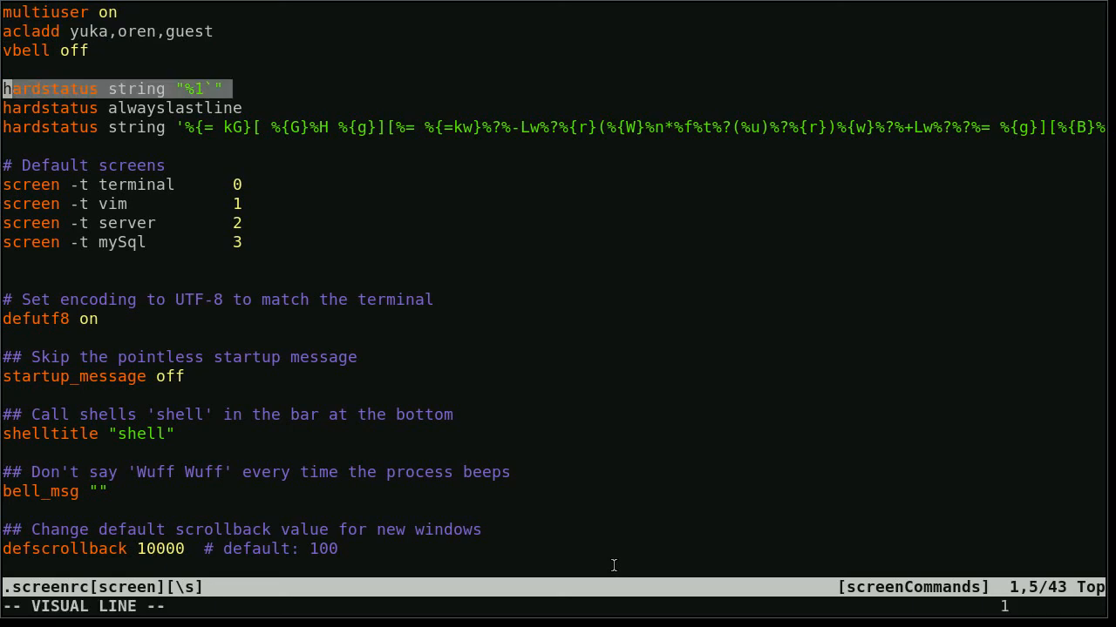
key(j)
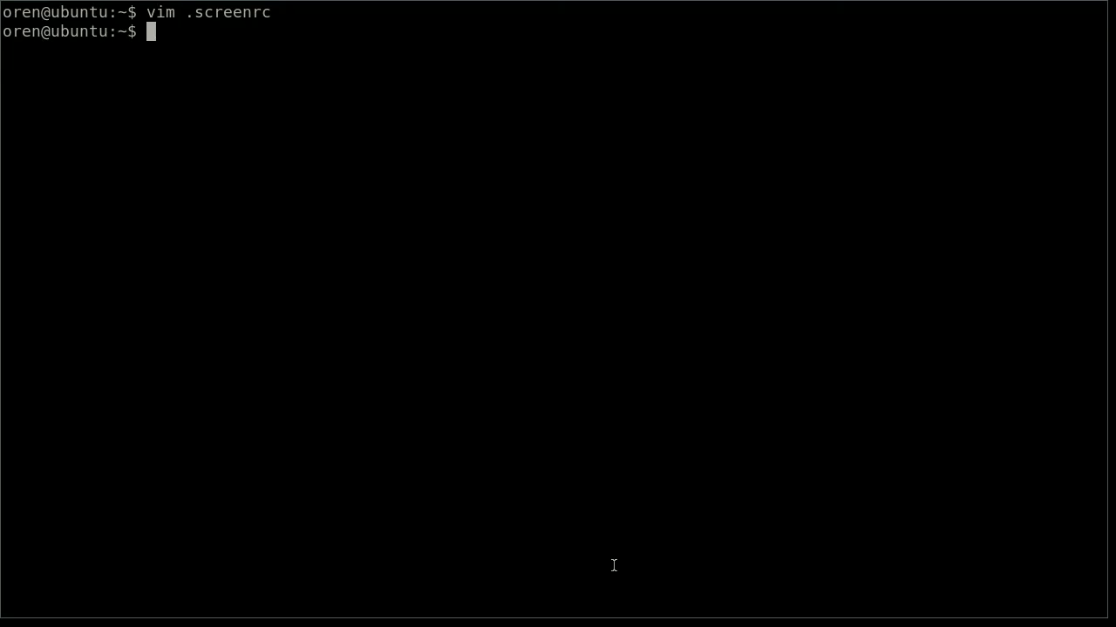
- Launch a joinable screen session named 'vim' with screen -S vim
text(sc)
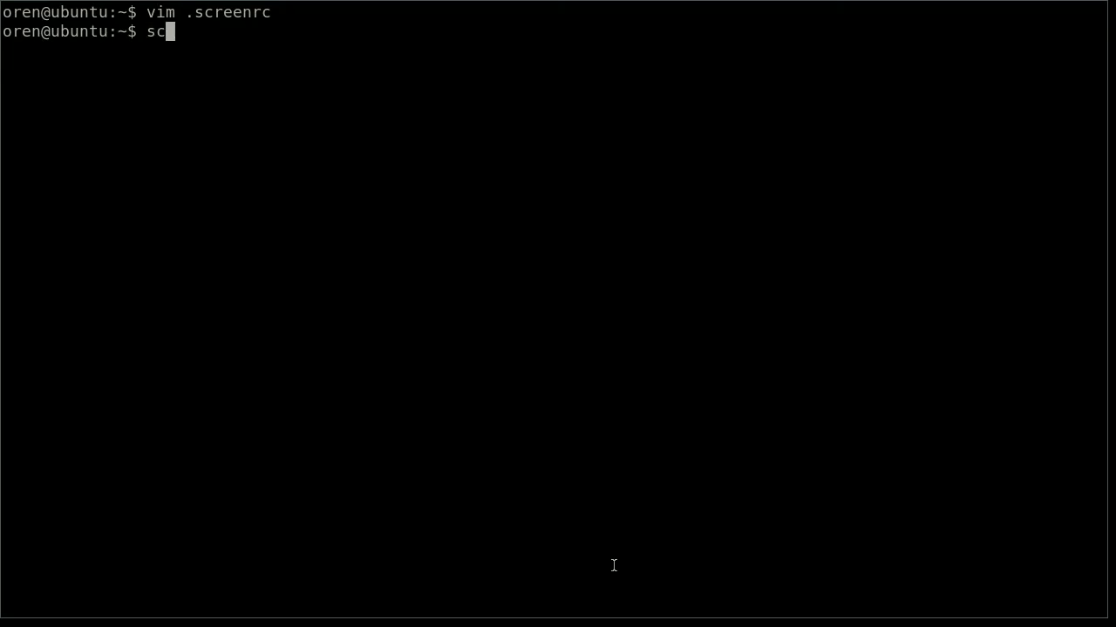
text(een)
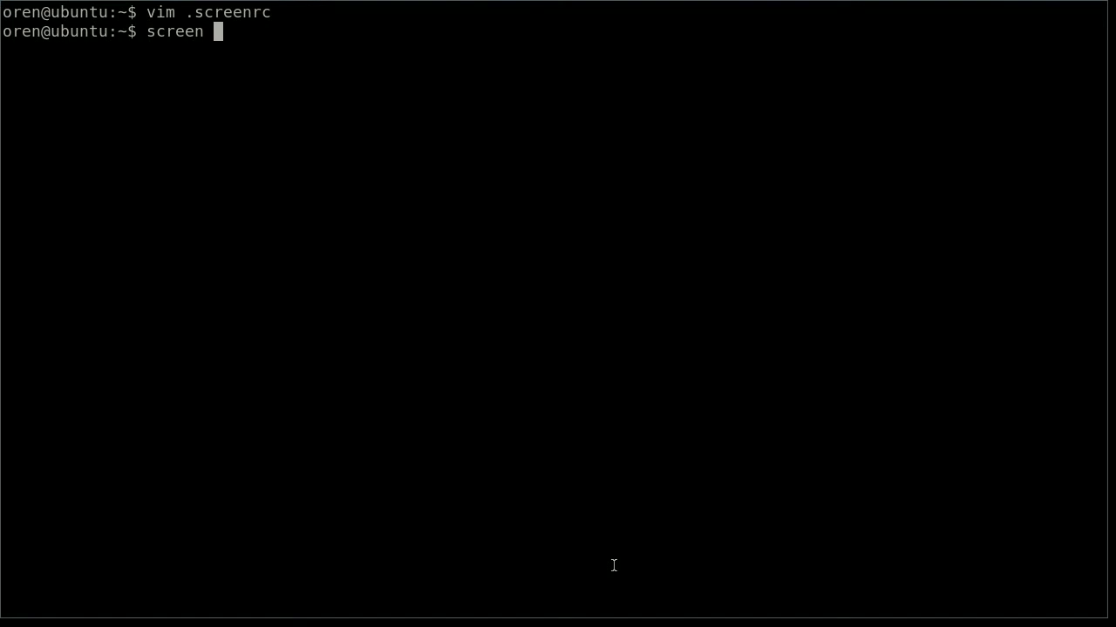
text(-S)
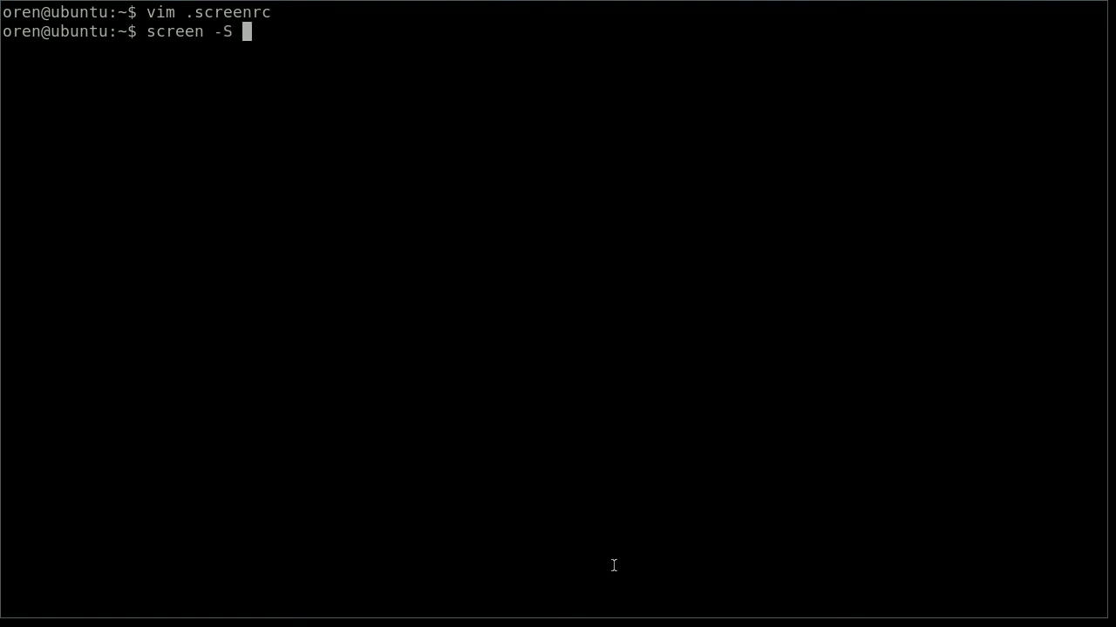
text(vim)
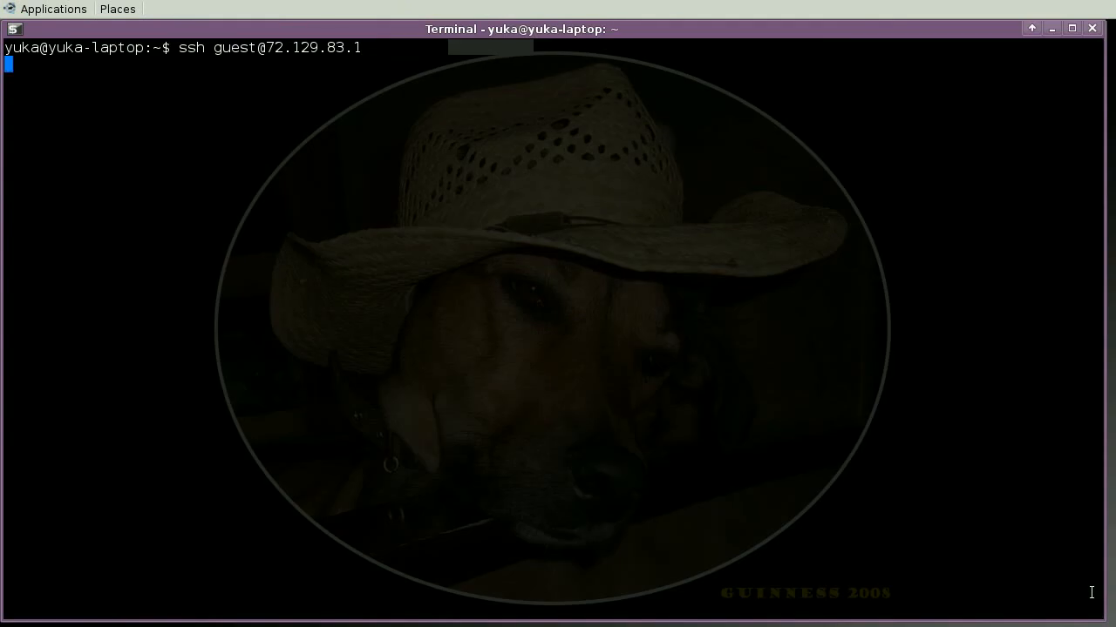
- SSH into the server as guest, enter the password, and join the shared screen session
key(Return)
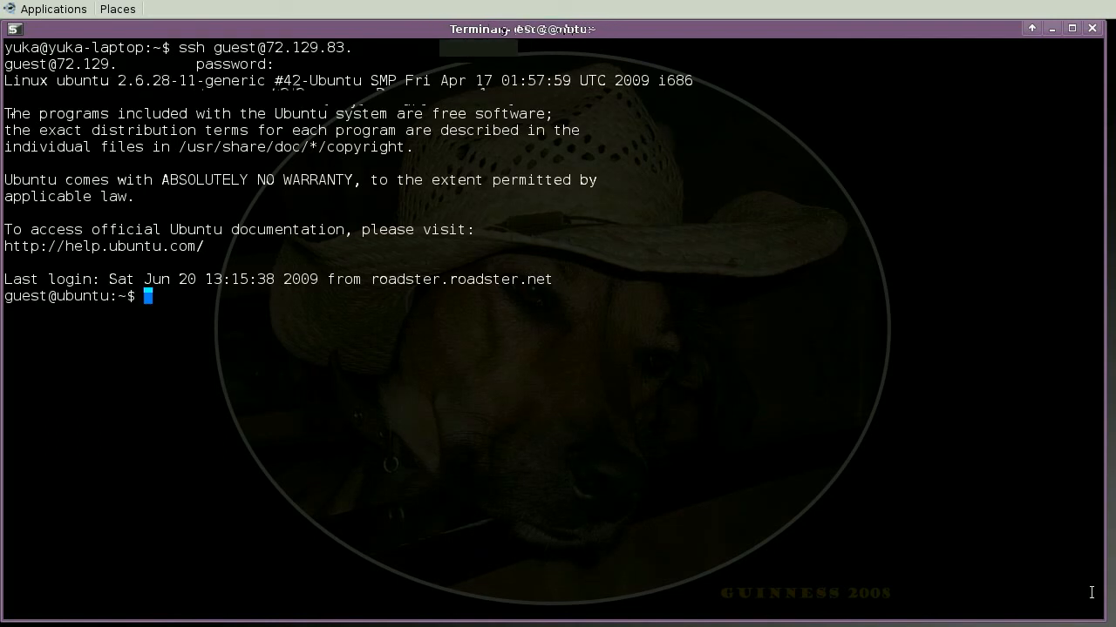
text(194)
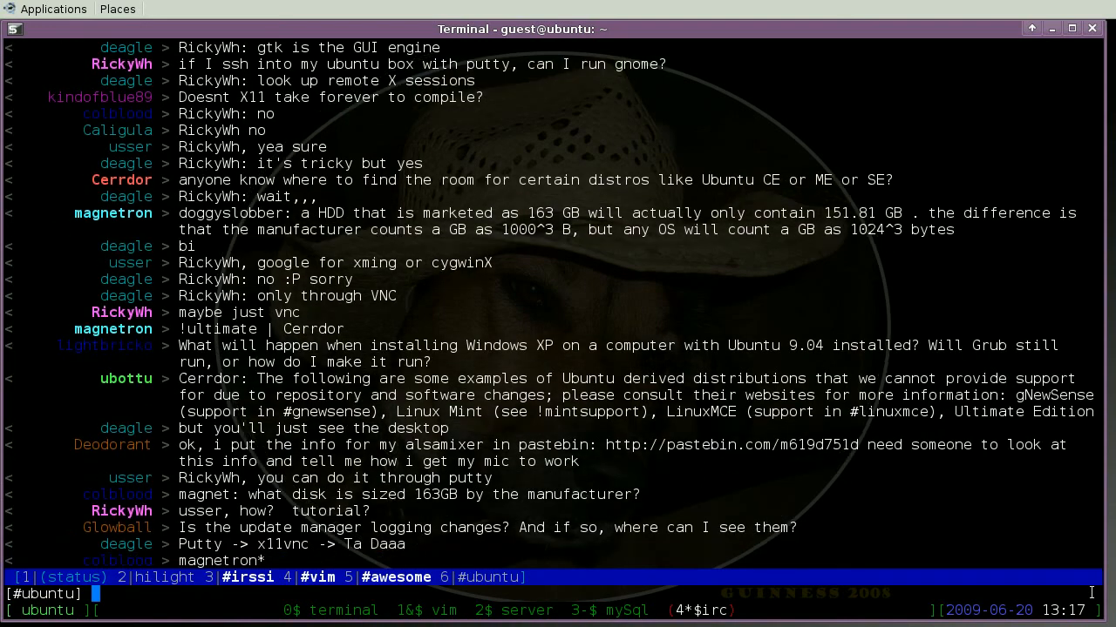
scroll(down, 3)
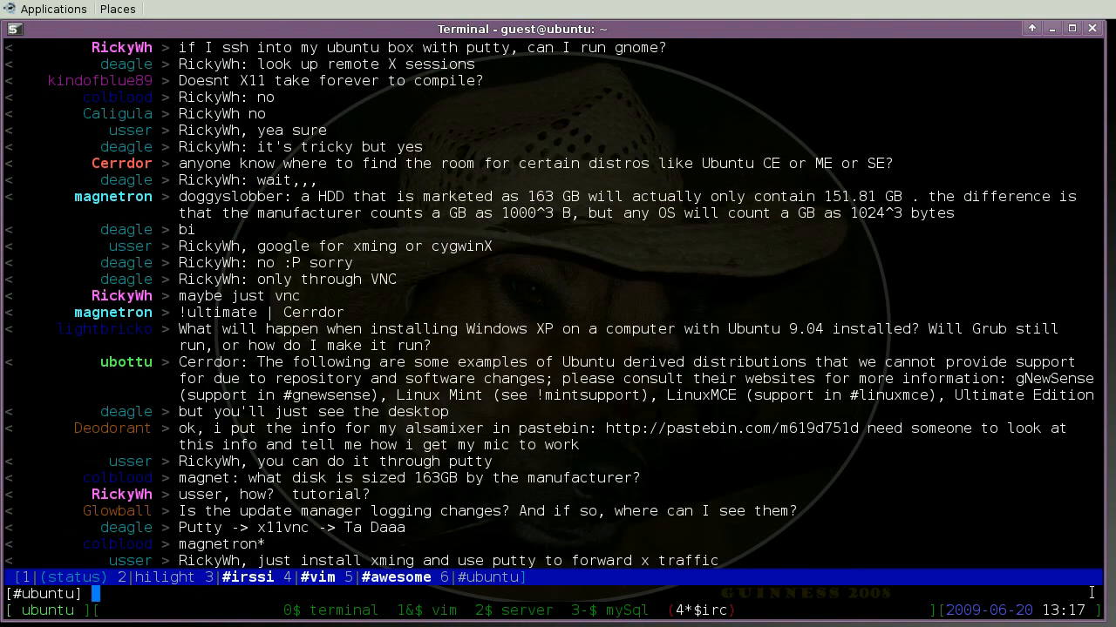